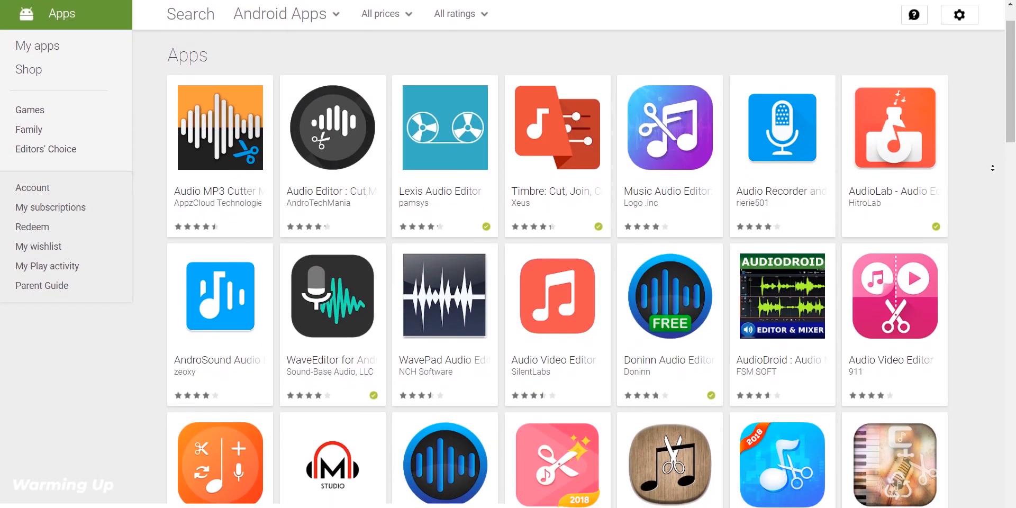
- Open 'raw recording sample.wav' from the bluetooth folder to show its 14-second waveform
scroll("down", 3)
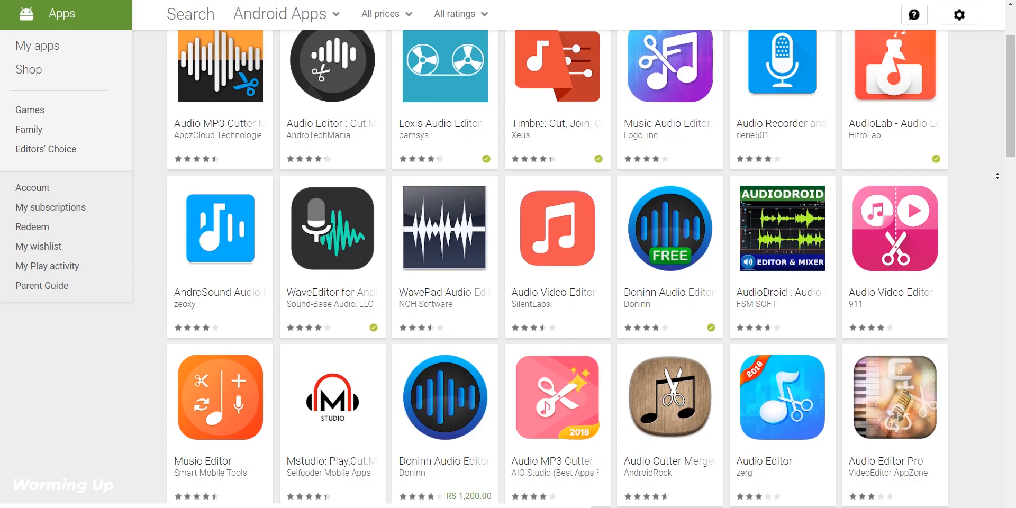
scroll("down", 3)
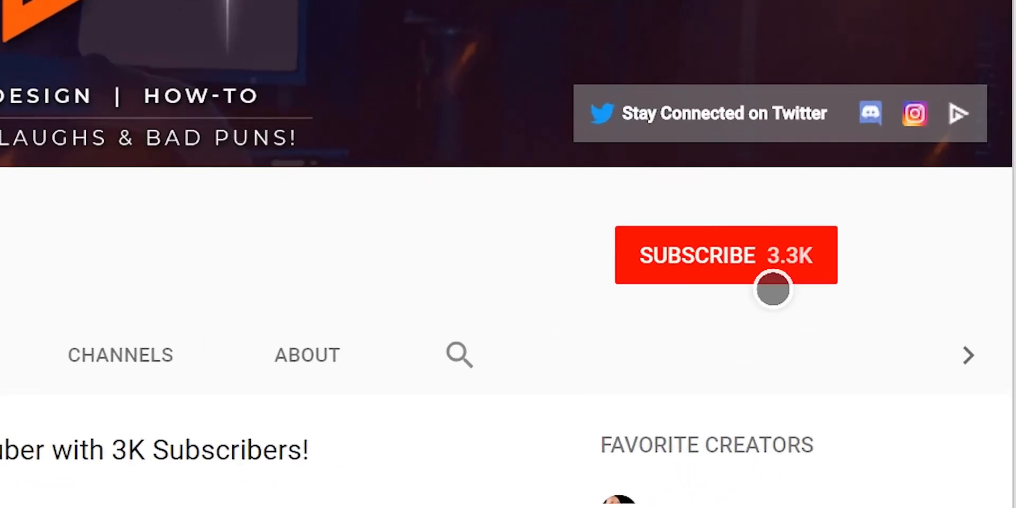
left_click(725, 254)
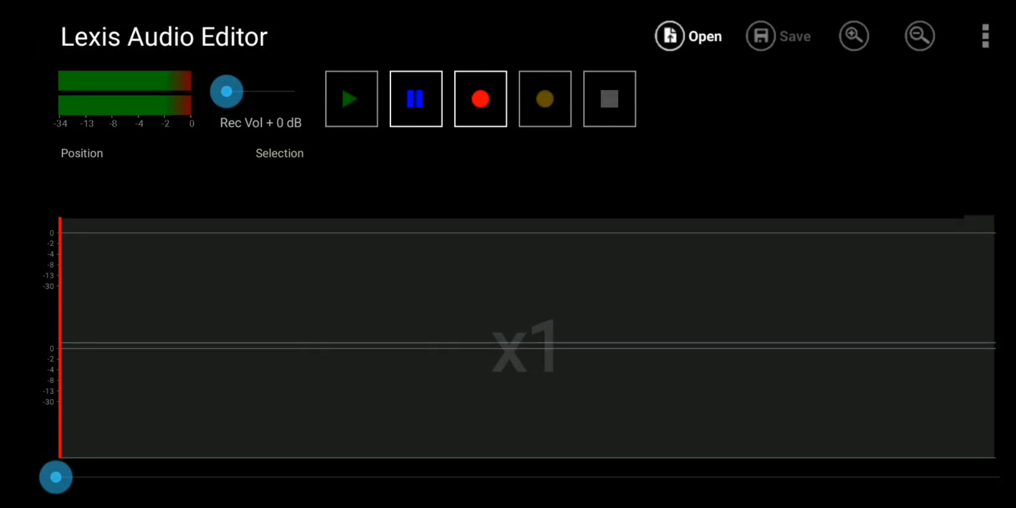
left_click(688, 35)
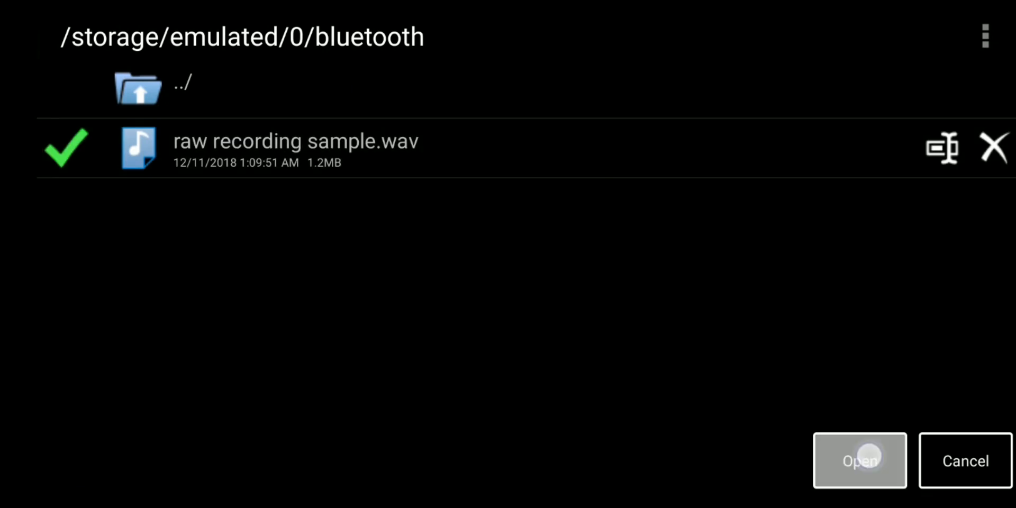
left_click(860, 461)
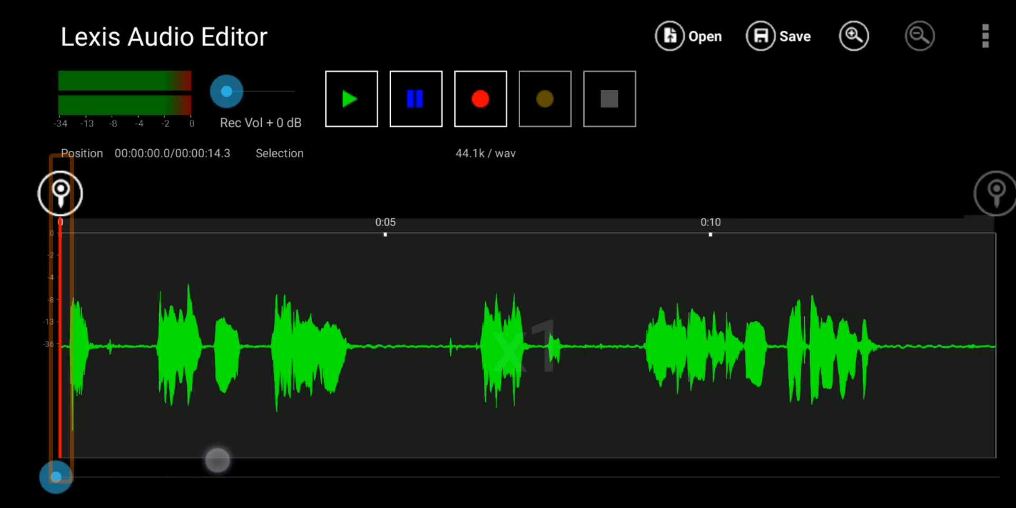
- Scrub playback to about 6.4 and 10.5 seconds, then mark the selection start at 2.5 seconds
left_click_drag(217, 461, 479, 478)
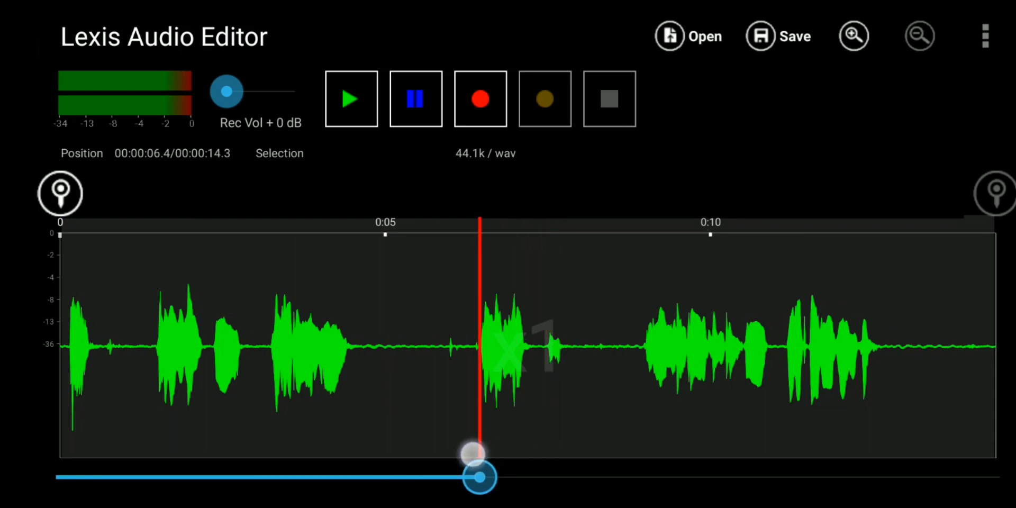
left_click_drag(479, 477, 100, 477)
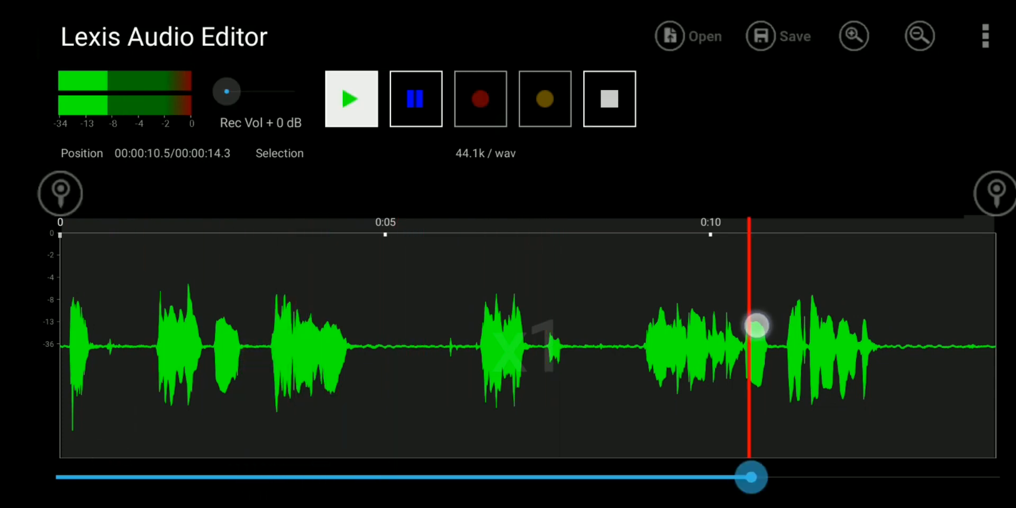
left_click_drag(752, 477, 211, 477)
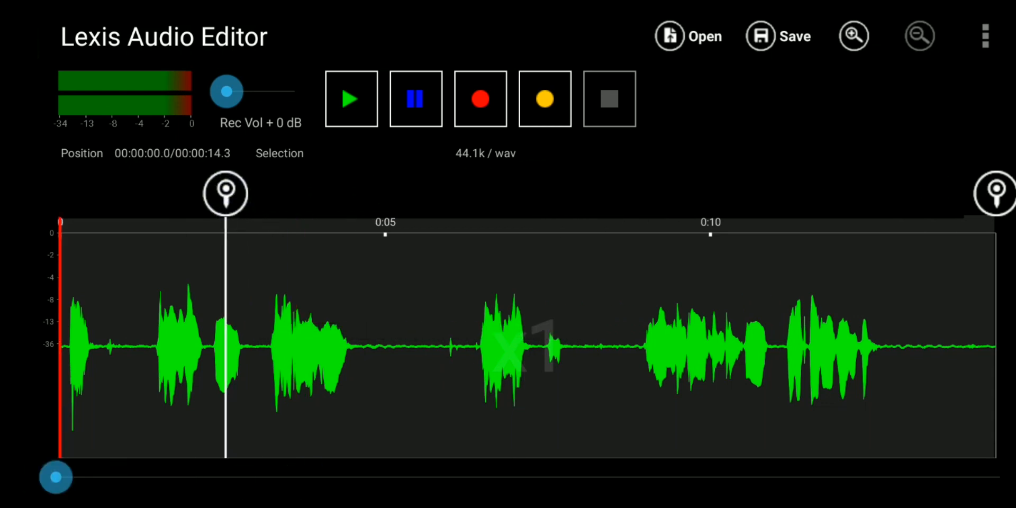
left_click_drag(994, 193, 577, 193)
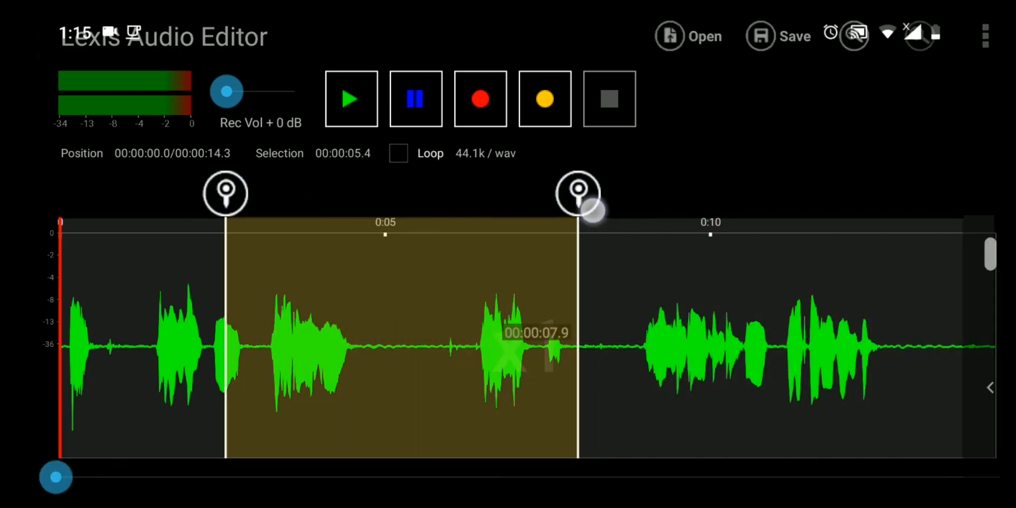
left_click_drag(226, 193, 466, 193)
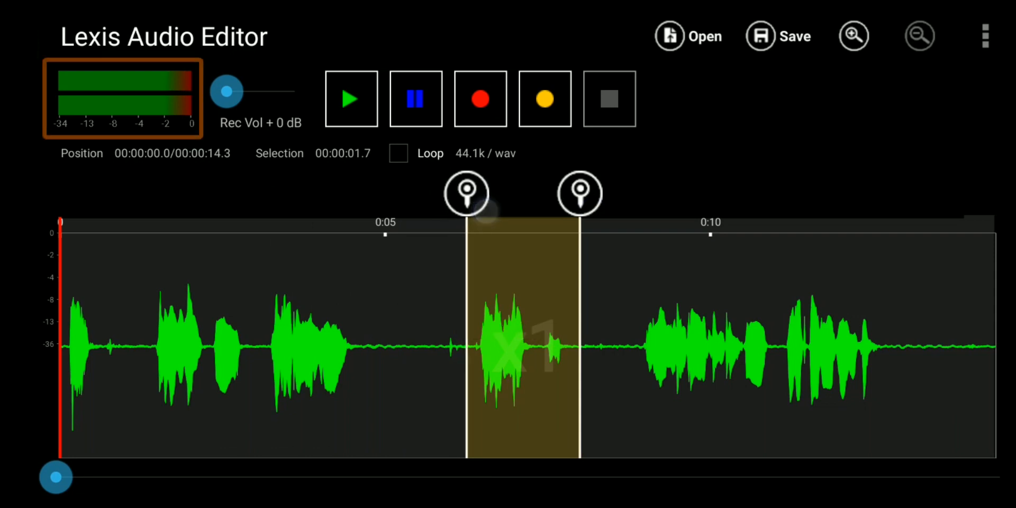
left_click(351, 99)
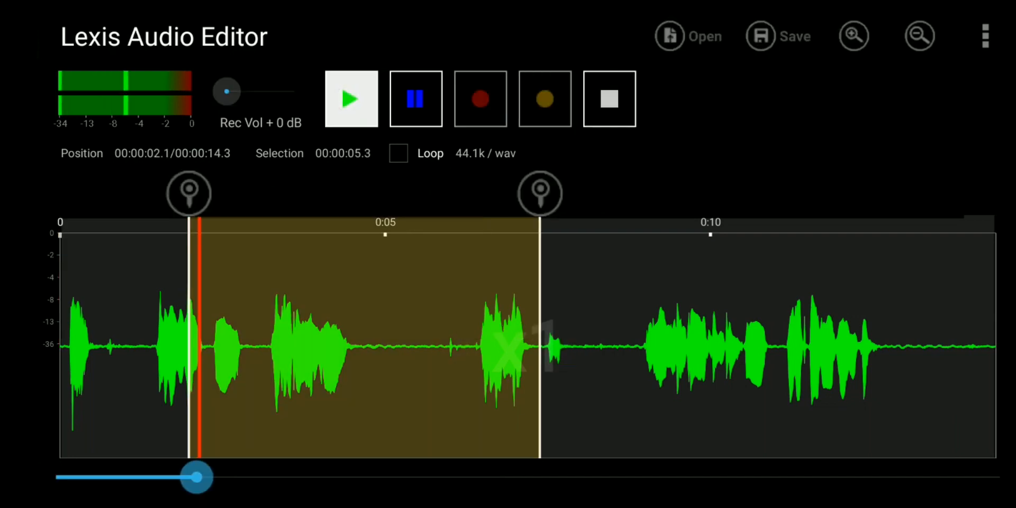
left_click(350, 98)
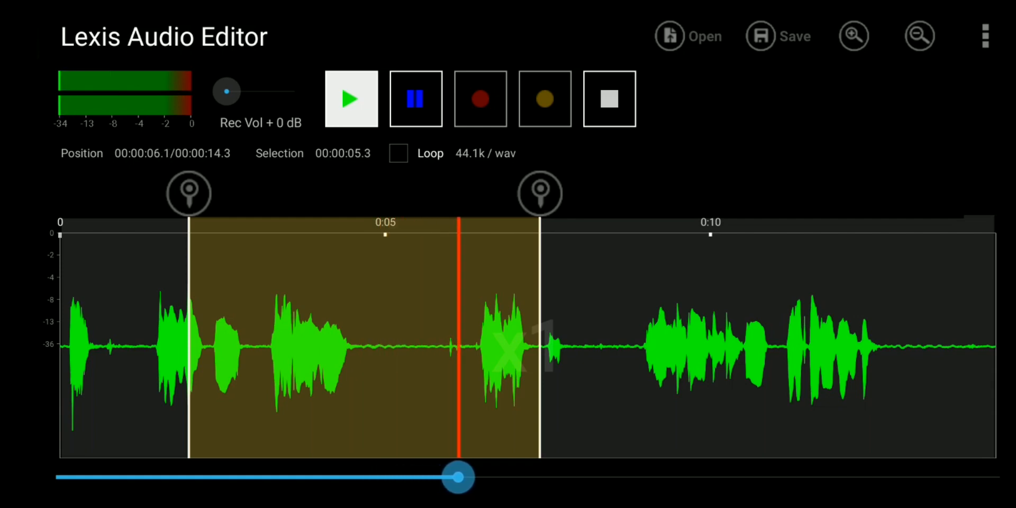
left_click_drag(540, 193, 664, 193)
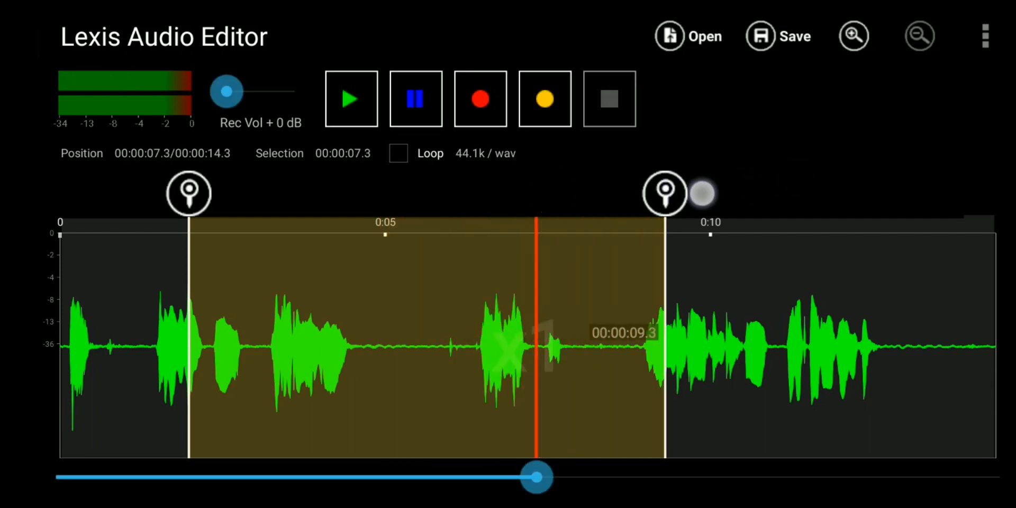
left_click(350, 98)
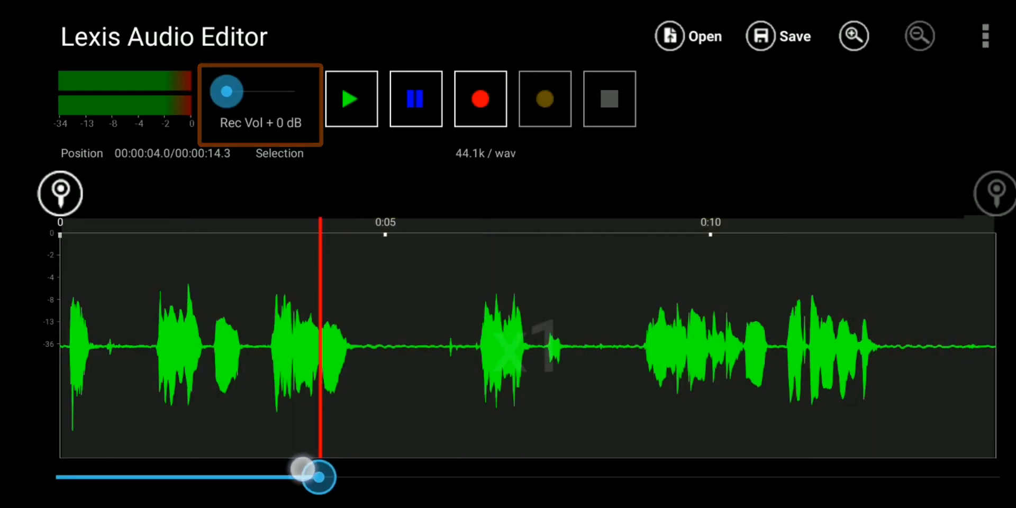
- Set playback to 2.9 seconds, raise Rec Vol to +20 dB then back to 0 dB, and play
left_click_drag(317, 477, 246, 477)
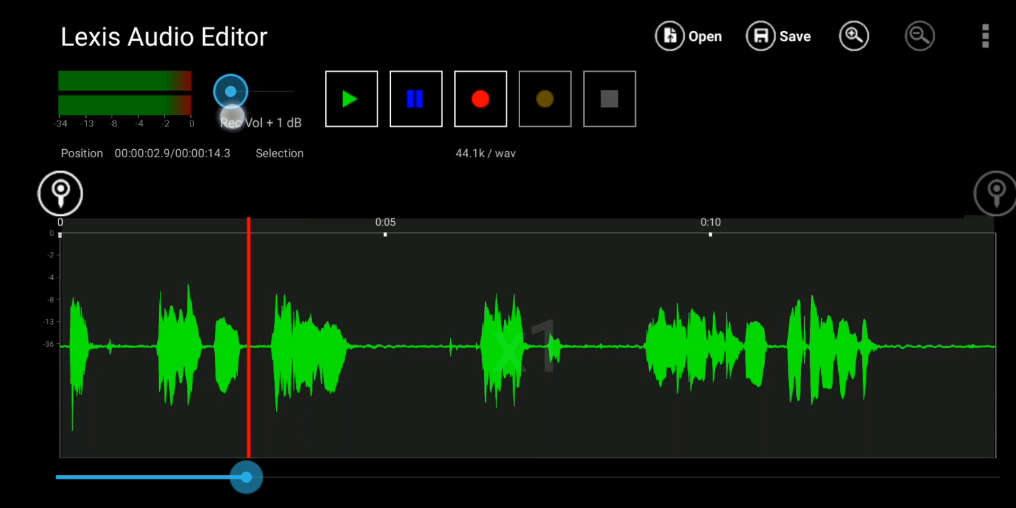
left_click_drag(230, 90, 297, 90)
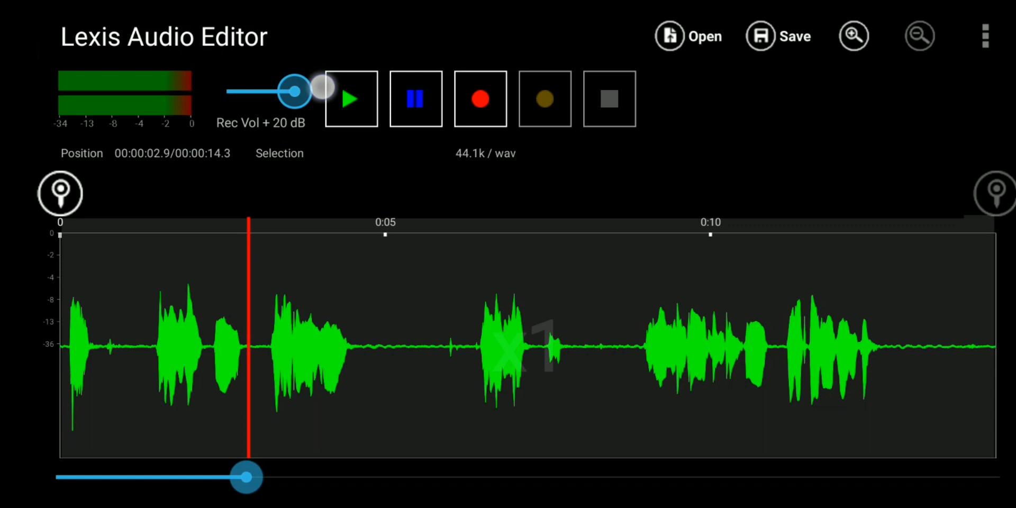
left_click_drag(295, 90, 246, 91)
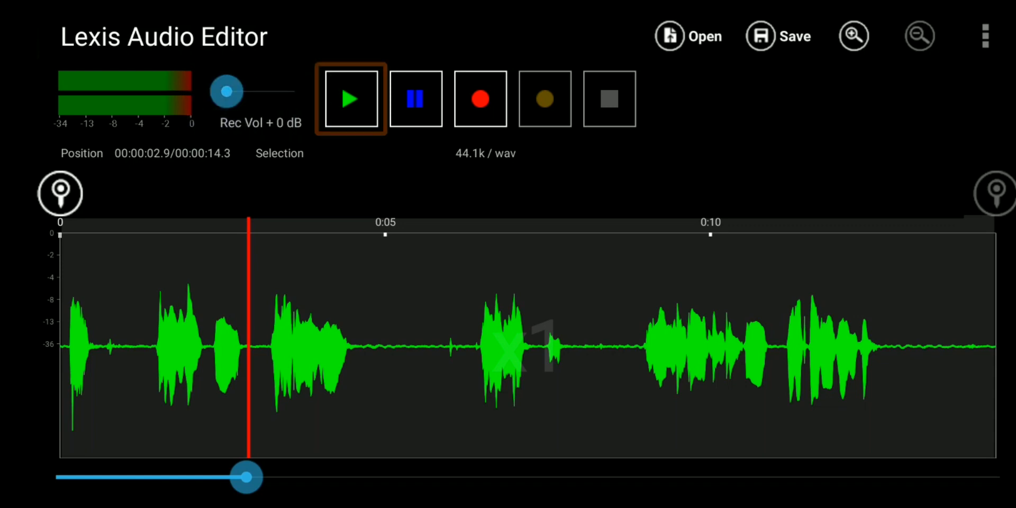
left_click(480, 99)
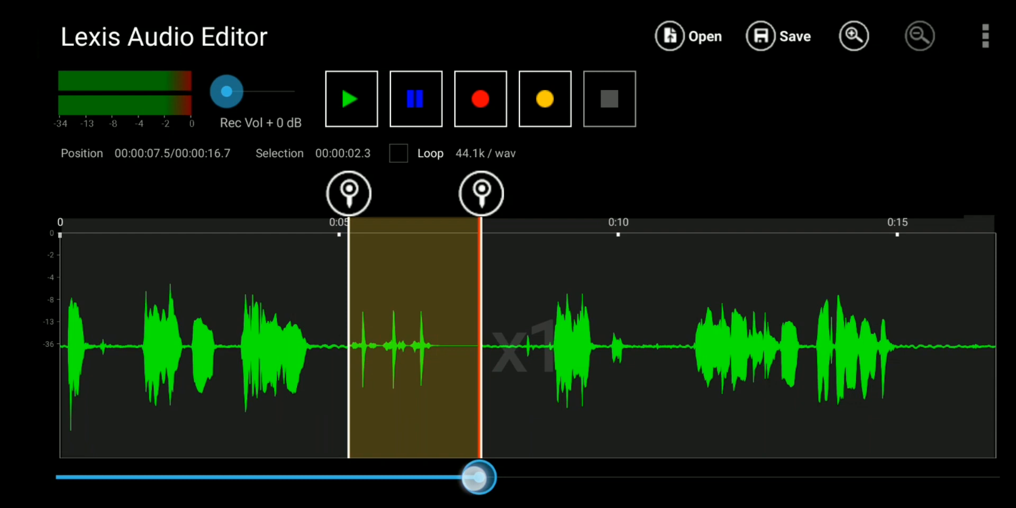
left_click_drag(479, 478, 332, 477)
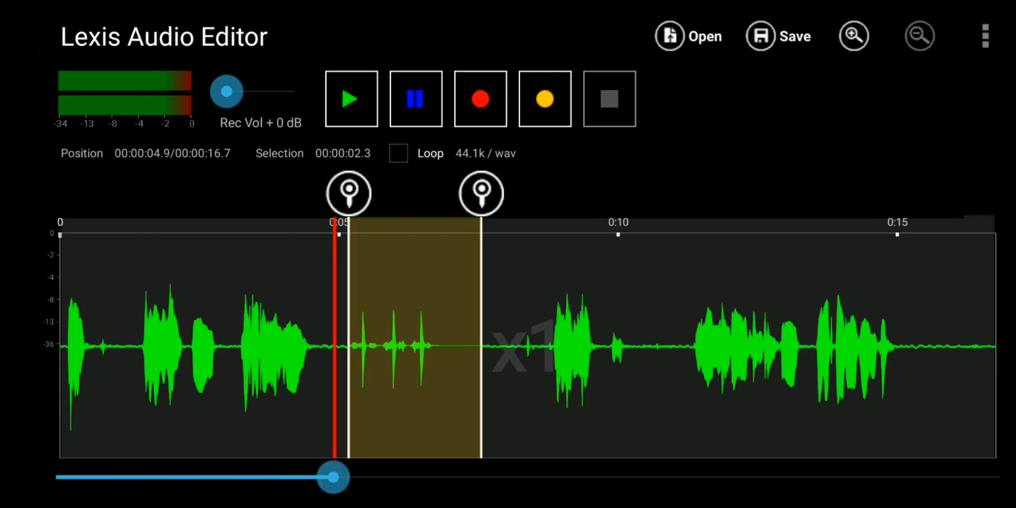
left_click_drag(481, 193, 772, 193)
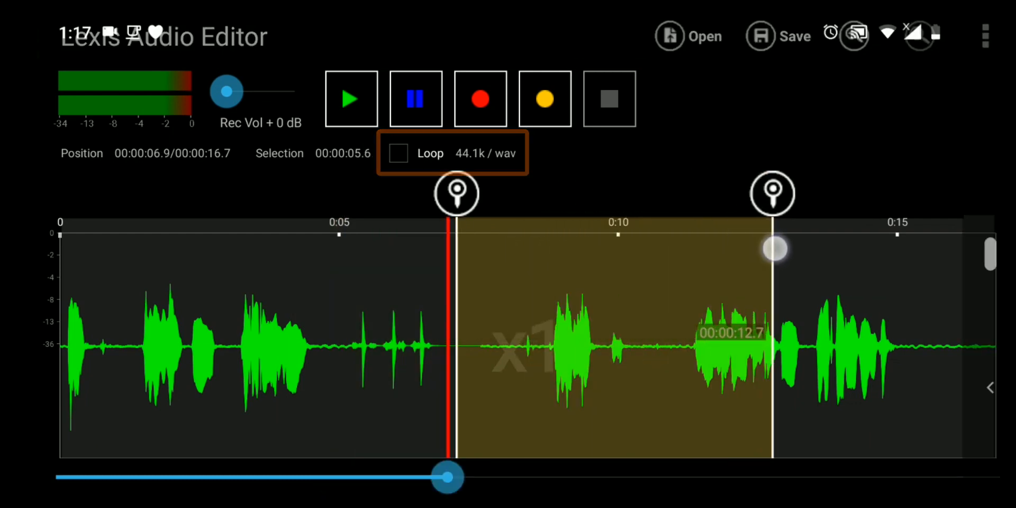
left_click(398, 154)
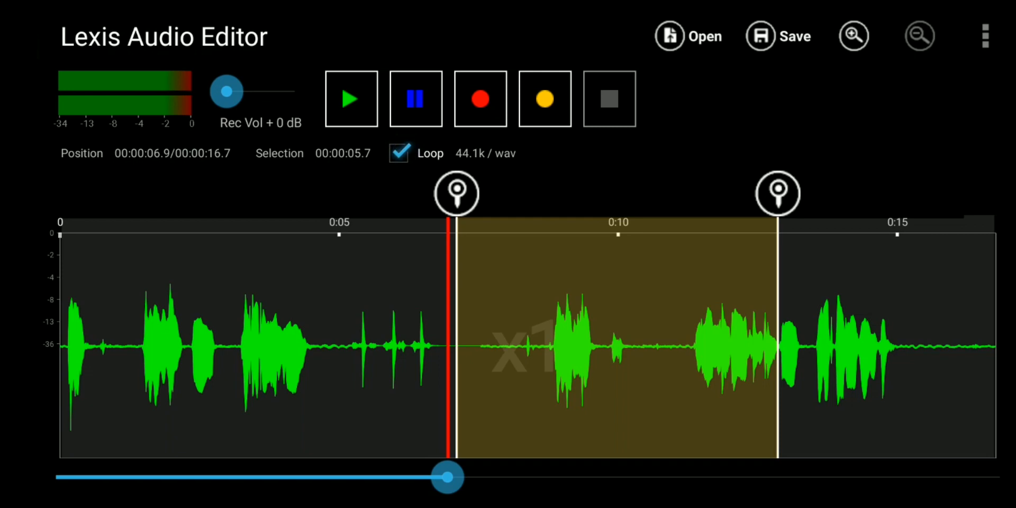
left_click(351, 99)
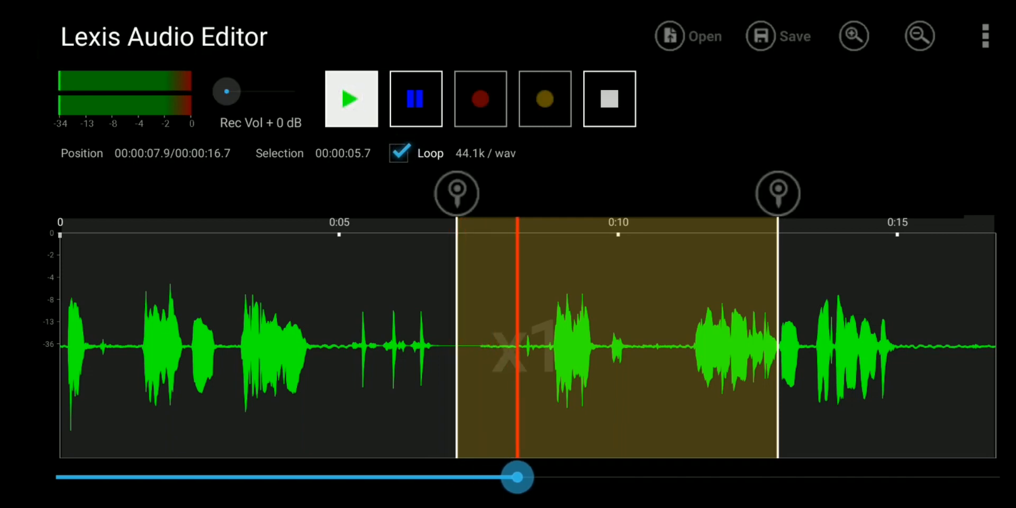
left_click(350, 98)
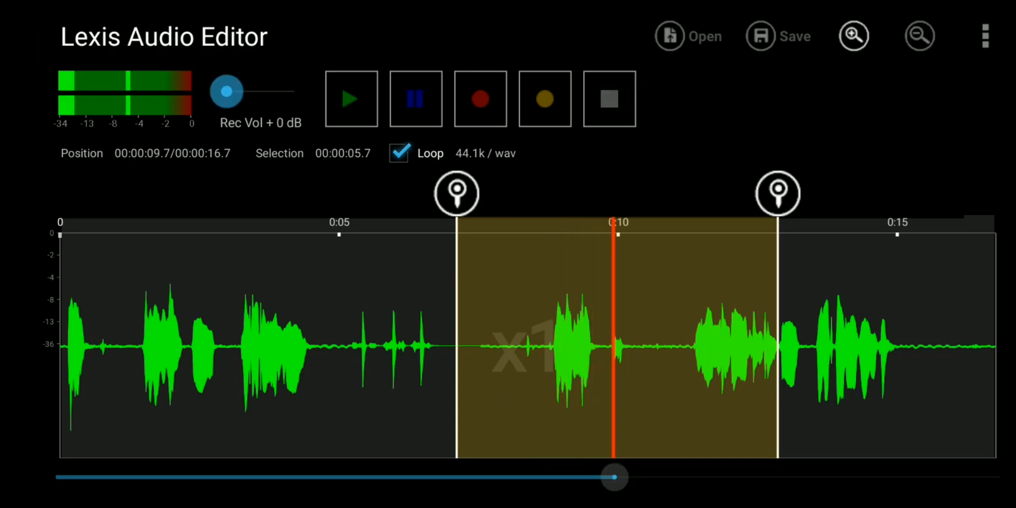
left_click_drag(457, 192, 537, 192)
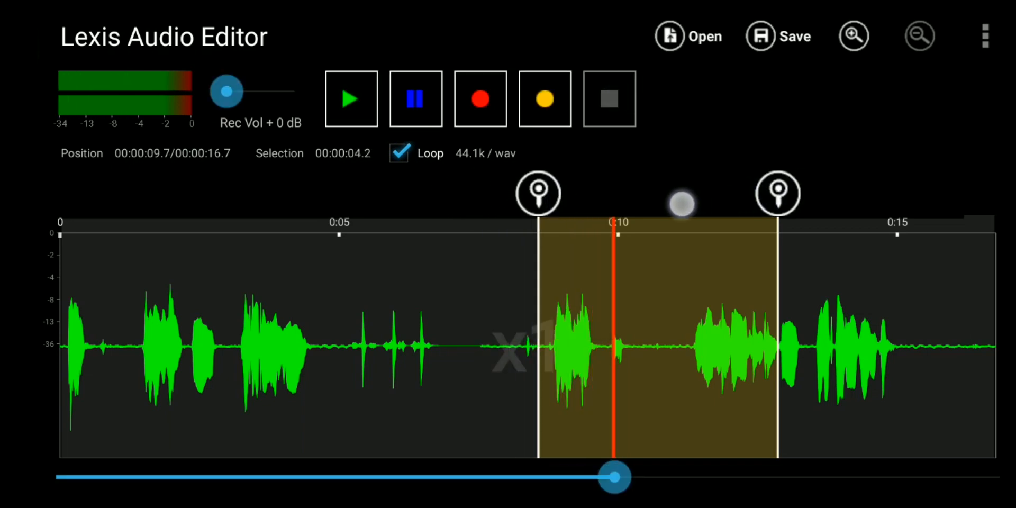
left_click_drag(778, 193, 625, 193)
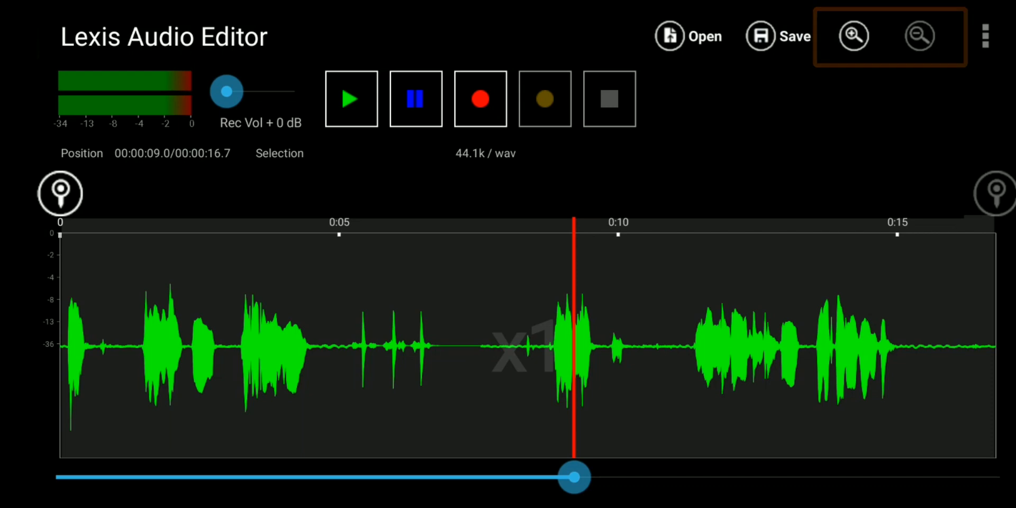
left_click(853, 35)
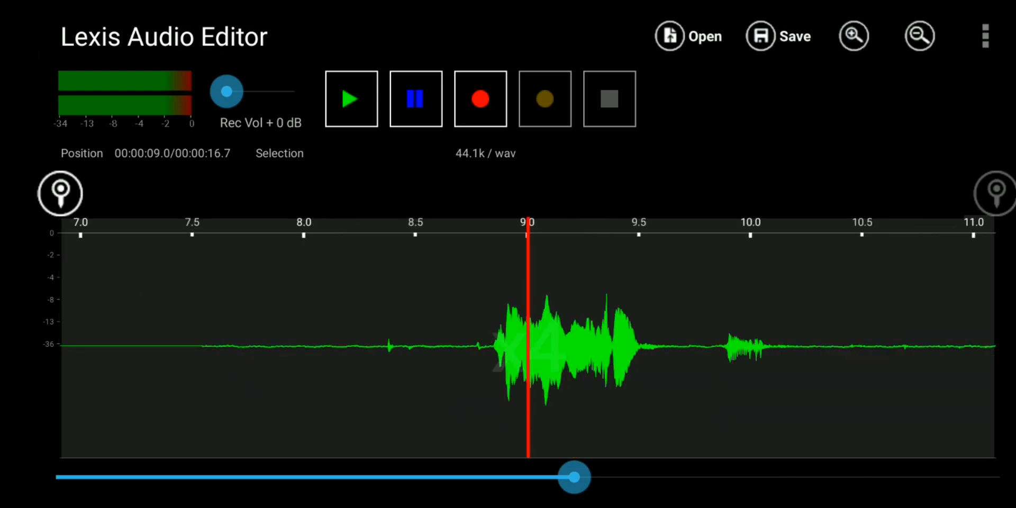
left_click_drag(573, 478, 356, 477)
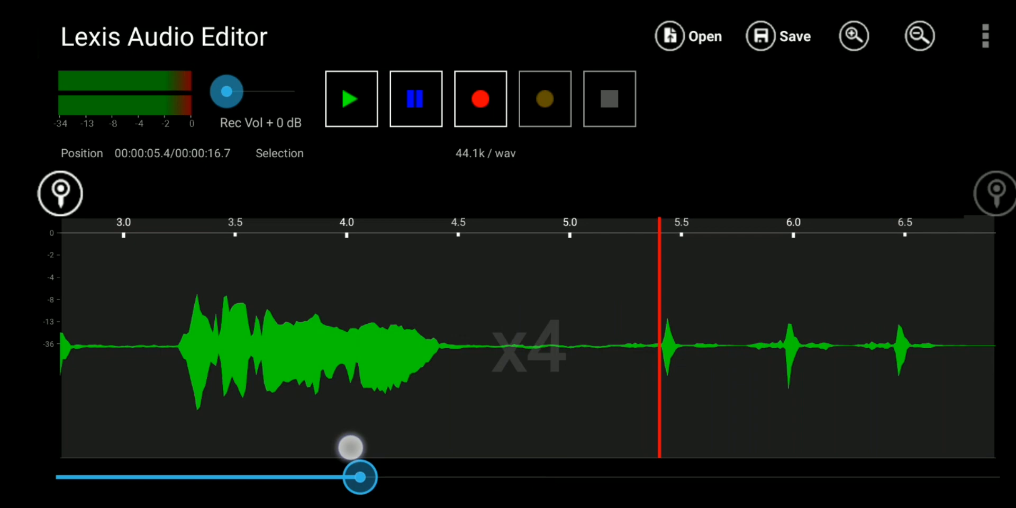
left_click(918, 35)
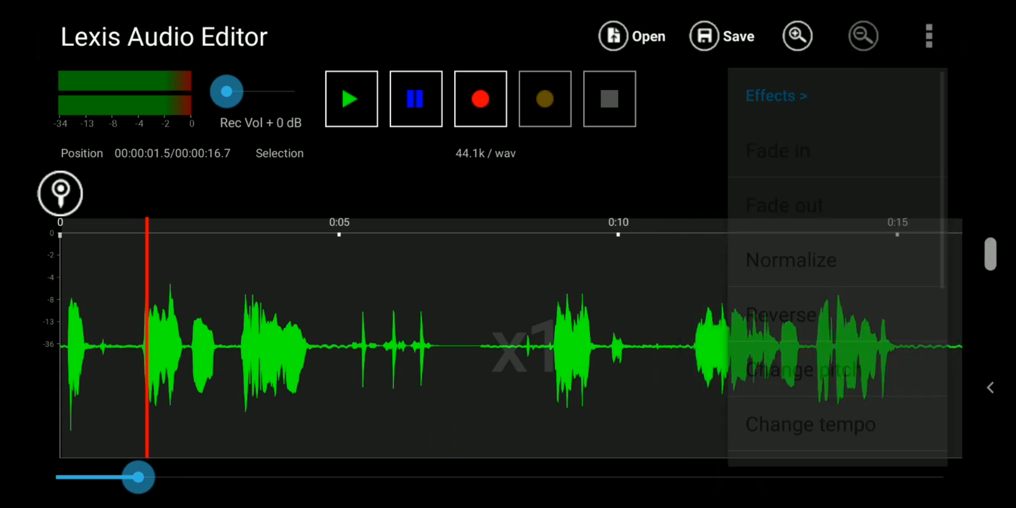
scroll("down", 3)
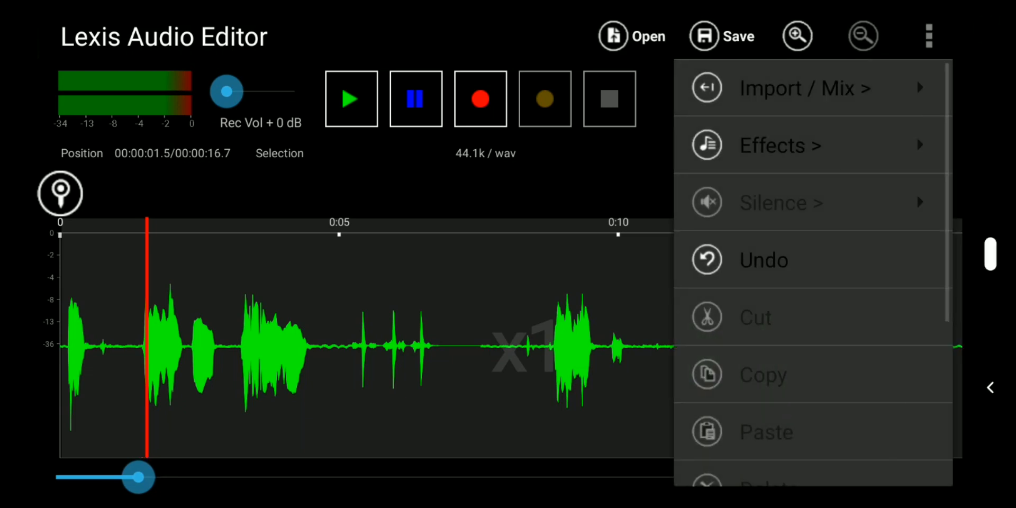
left_click(804, 89)
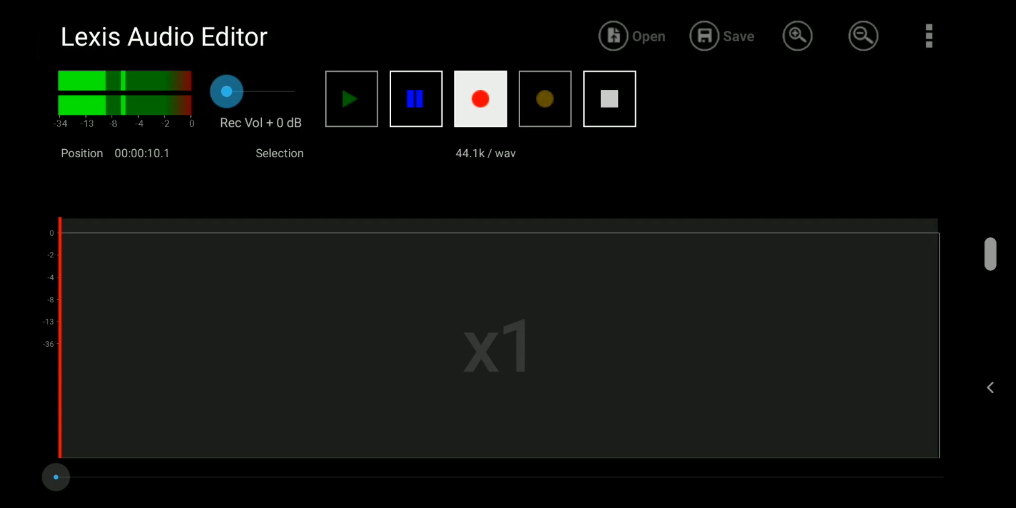
- Stop recording, leaving a new 14.3-second take
left_click(608, 98)
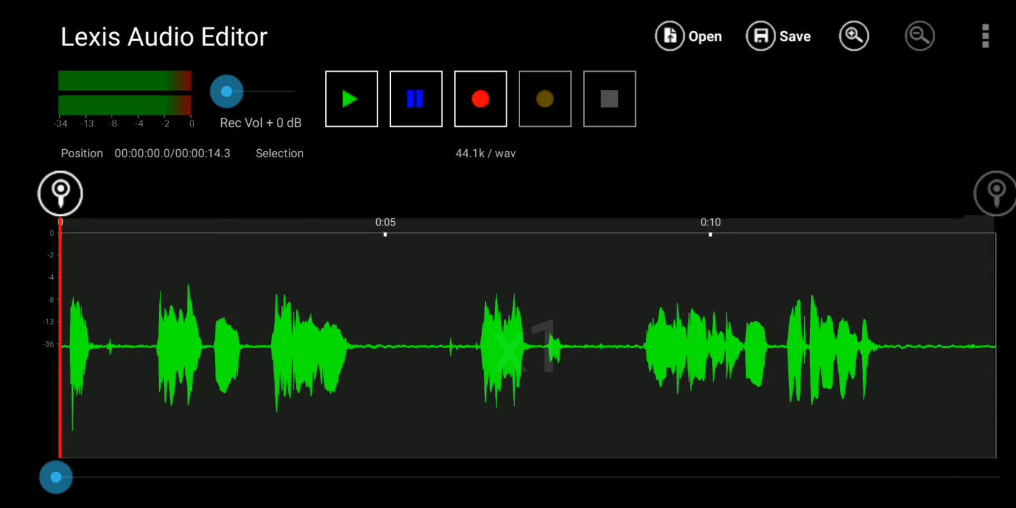
- Play the take, select its first 1.3 seconds, and delete them
left_click(350, 99)
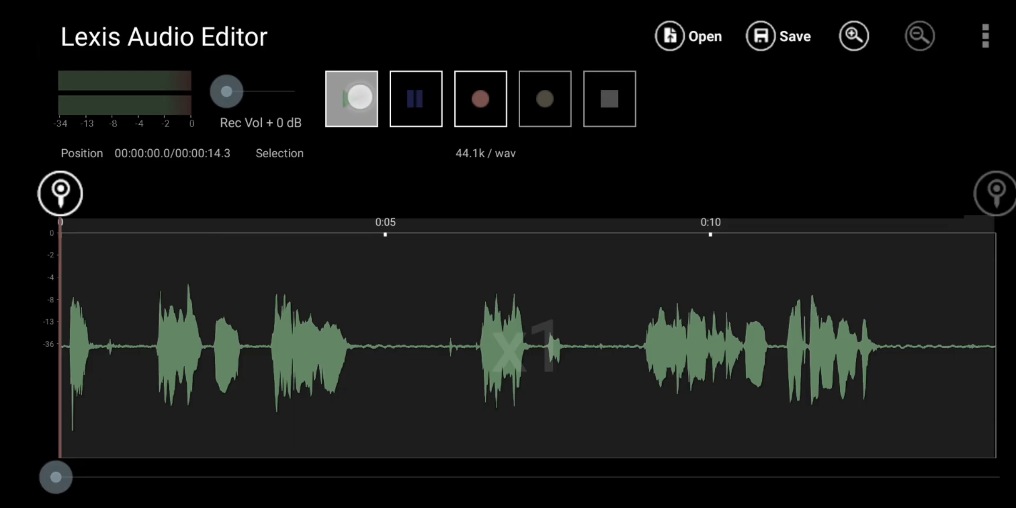
left_click(352, 98)
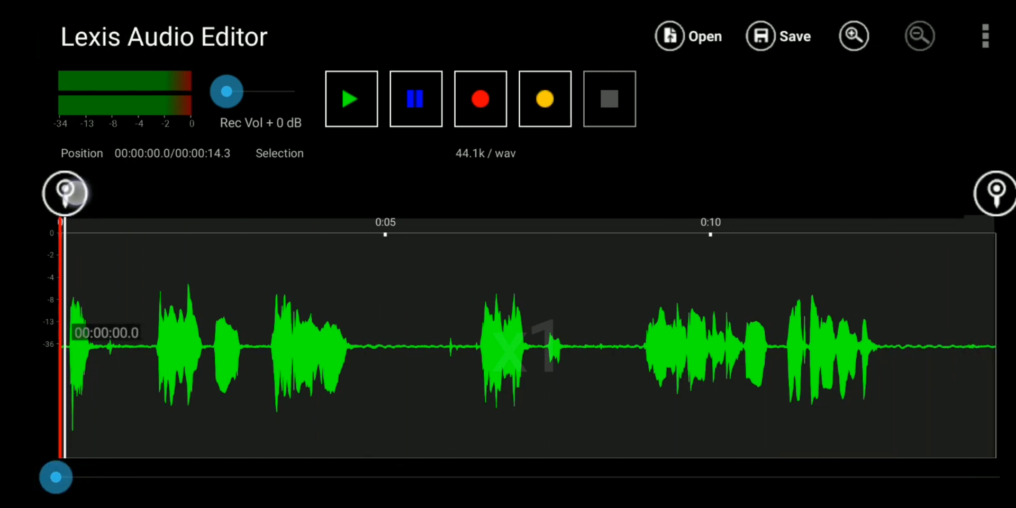
left_click_drag(997, 193, 317, 193)
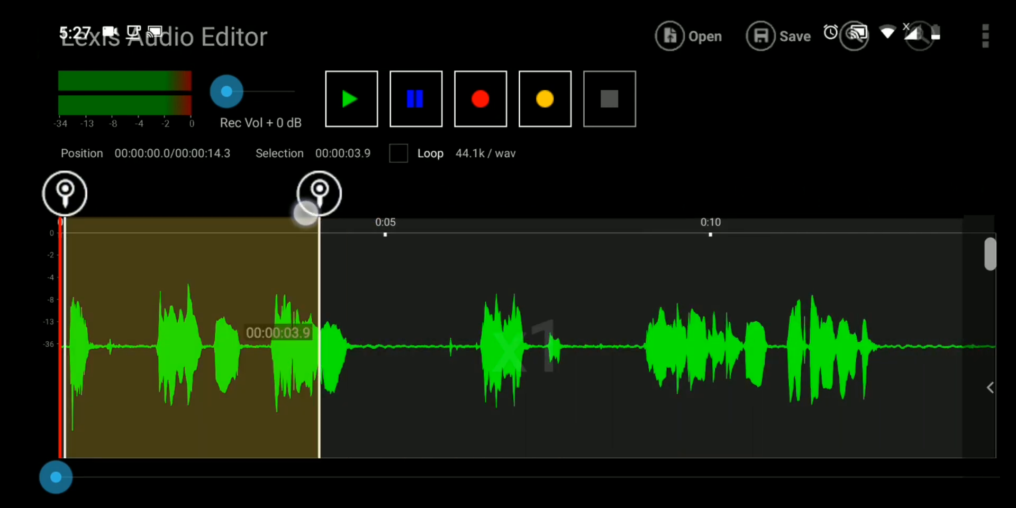
left_click_drag(318, 193, 149, 193)
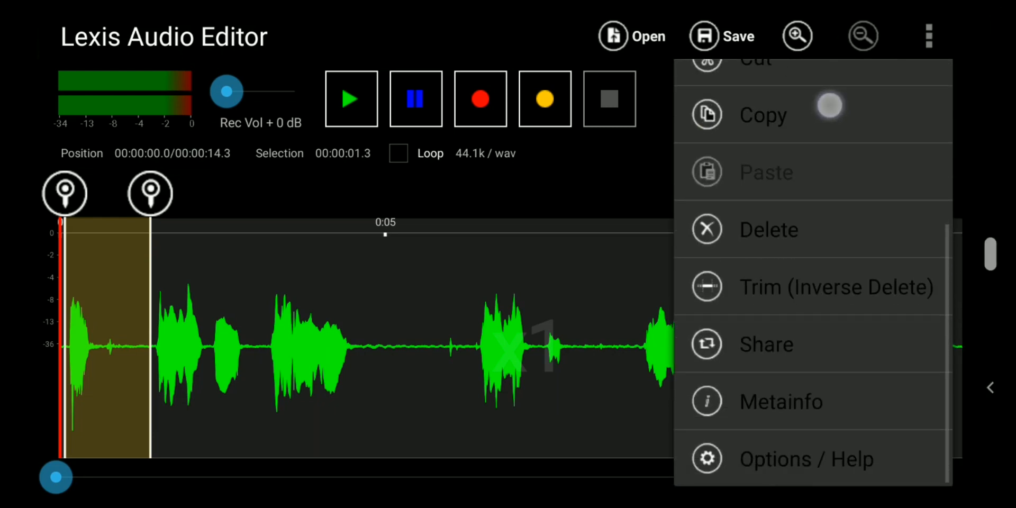
left_click(768, 229)
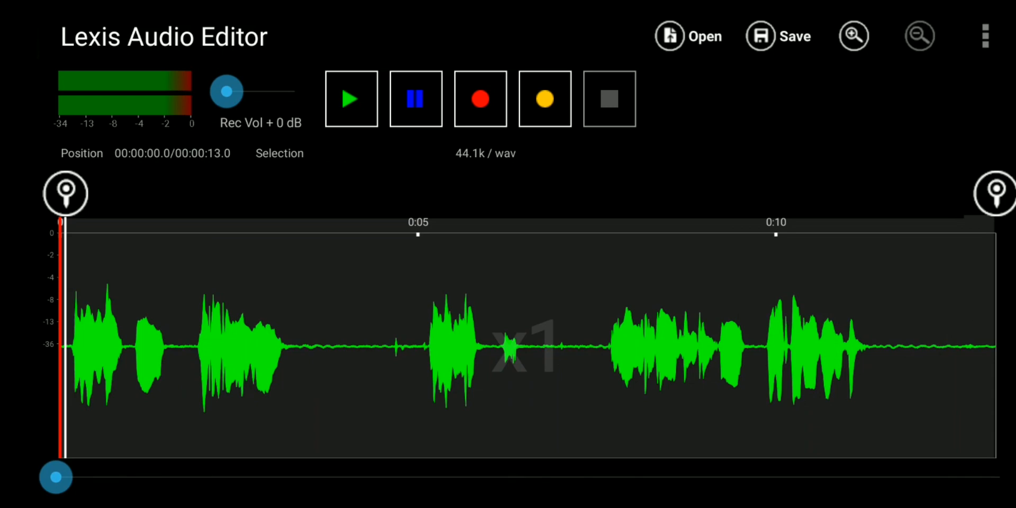
- Play the shortened take and scrub its position slider, ending with the 14.3-second original restored
left_click(350, 98)
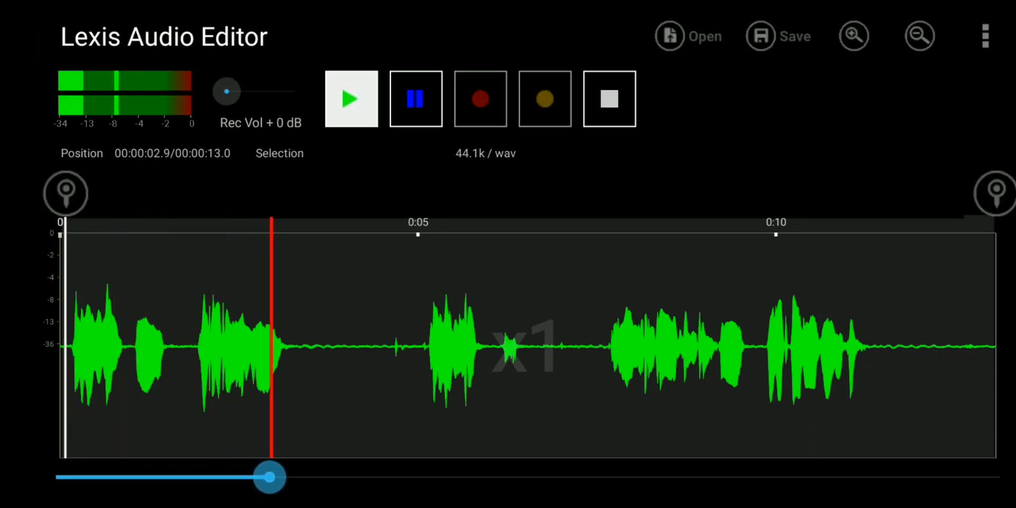
left_click_drag(269, 477, 413, 477)
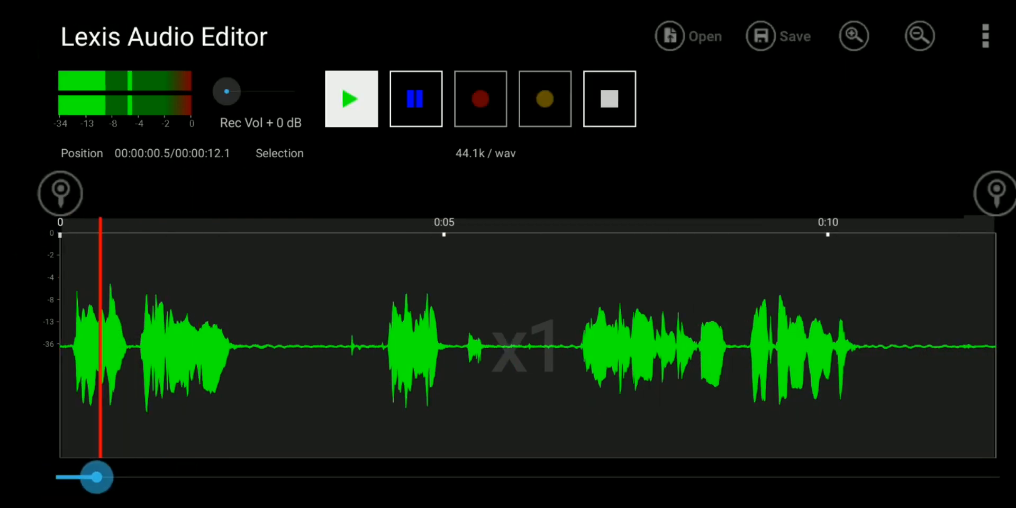
left_click_drag(97, 477, 470, 478)
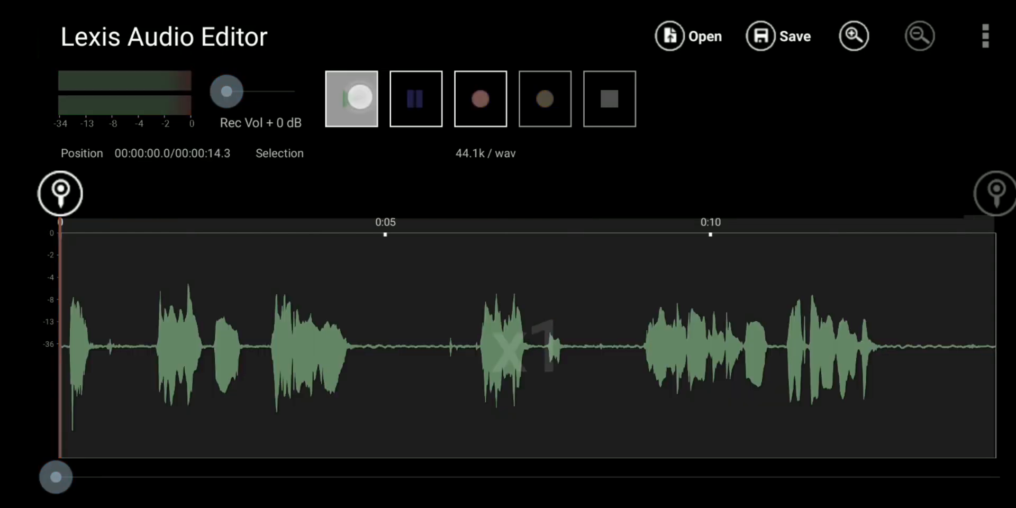
- Play the 7.2-second trimmed take through to its end
left_click(351, 98)
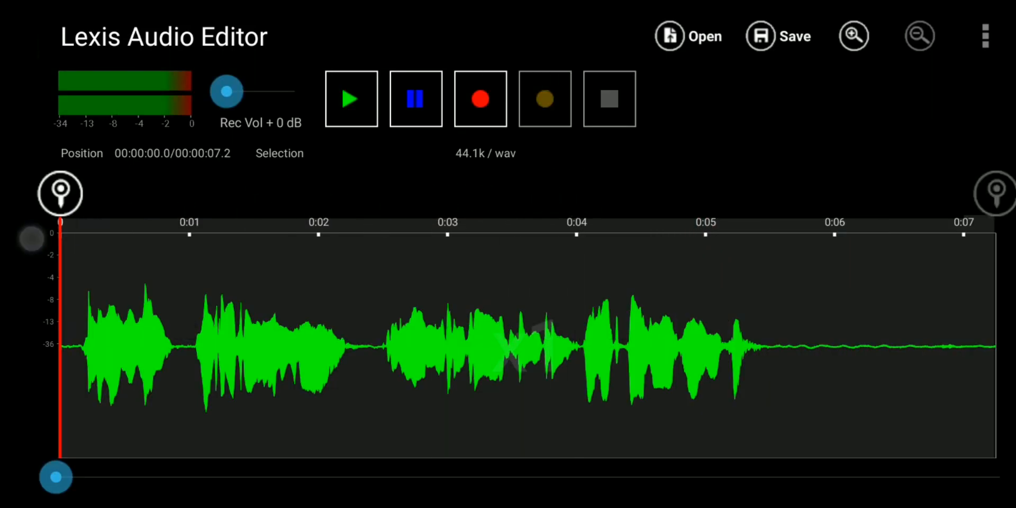
left_click(351, 98)
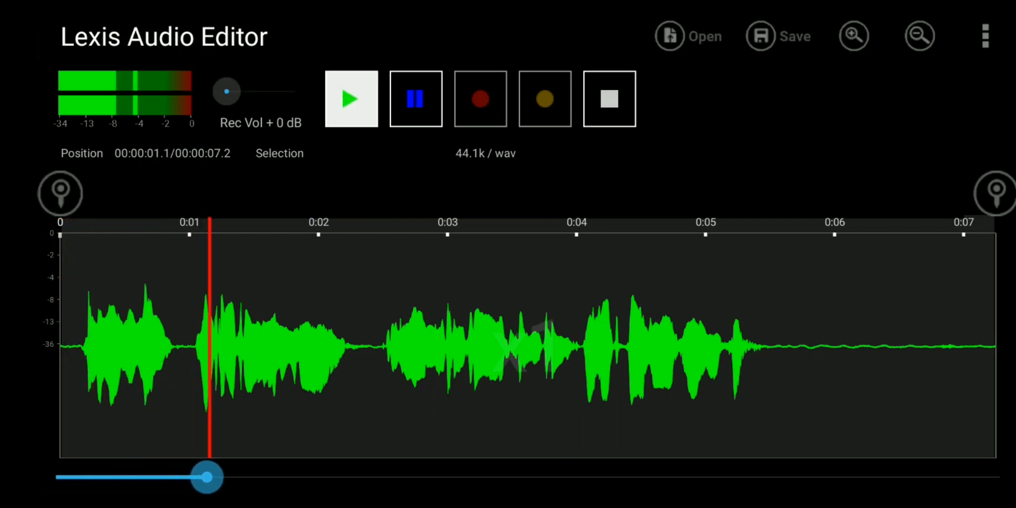
left_click_drag(207, 477, 454, 478)
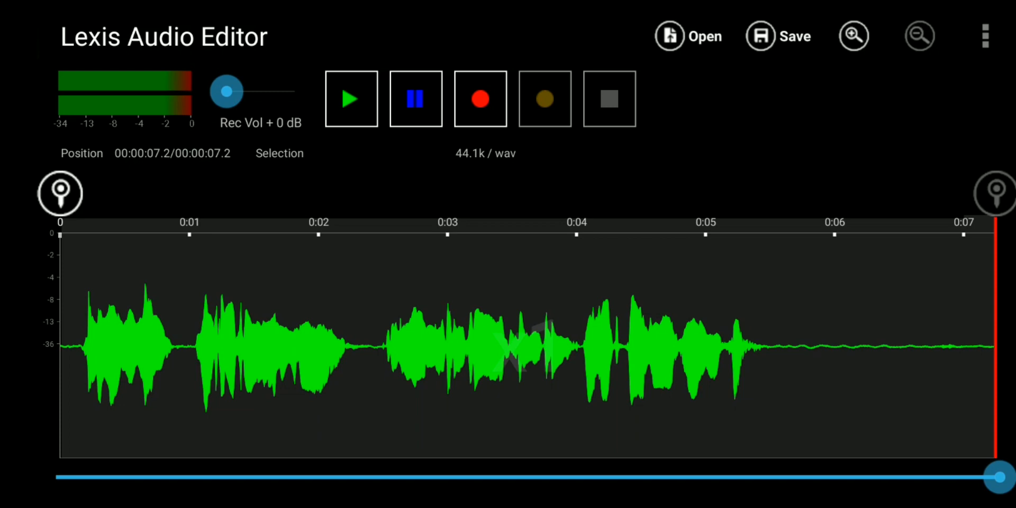
left_click(984, 35)
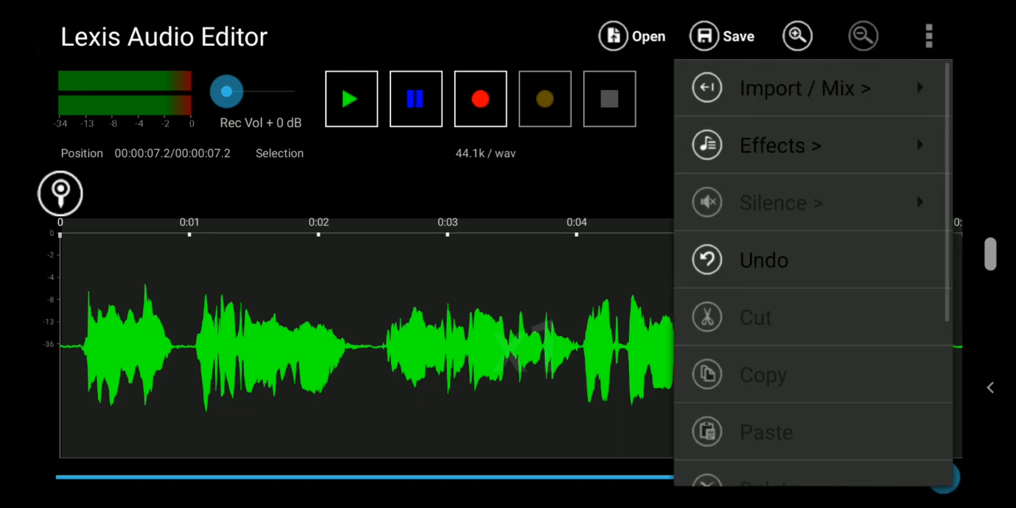
- Apply Normalize to the 7.2-second take, then bring up the Effects list again
left_click(780, 145)
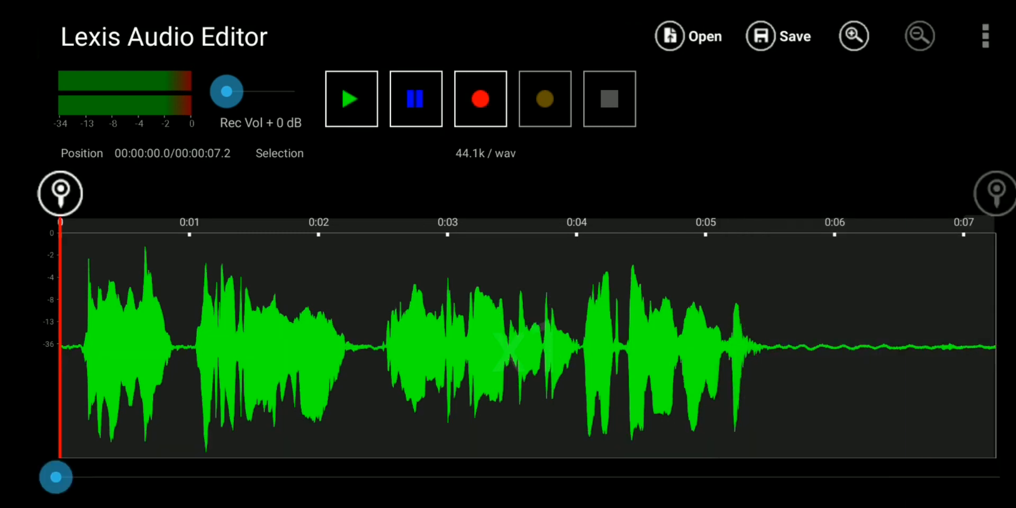
left_click(985, 36)
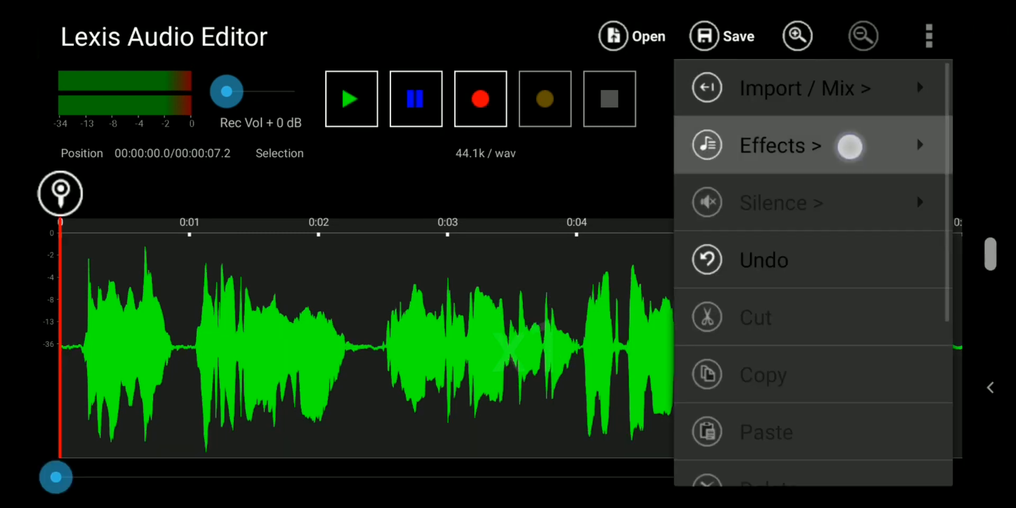
left_click(780, 145)
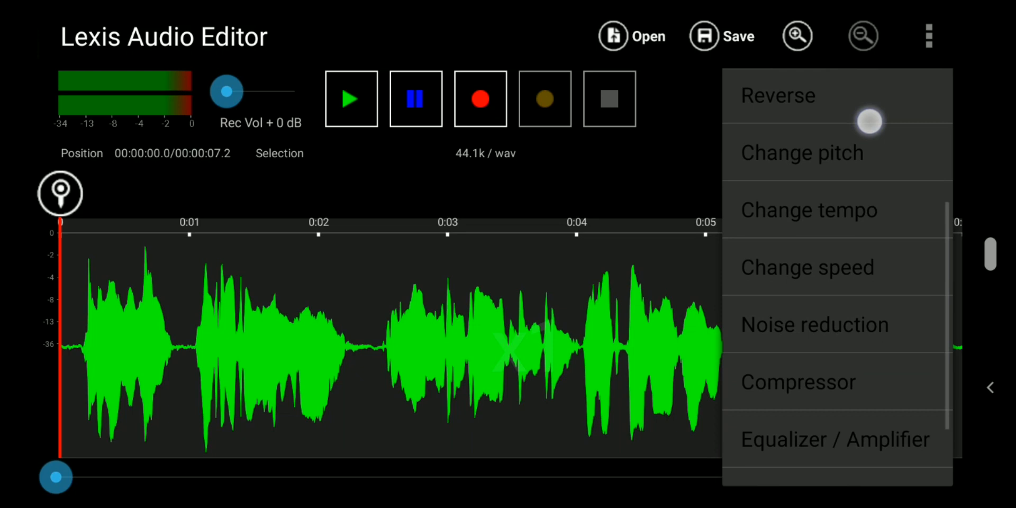
- Preview and apply Noise reduction to the 7.2-second clip
left_click(815, 324)
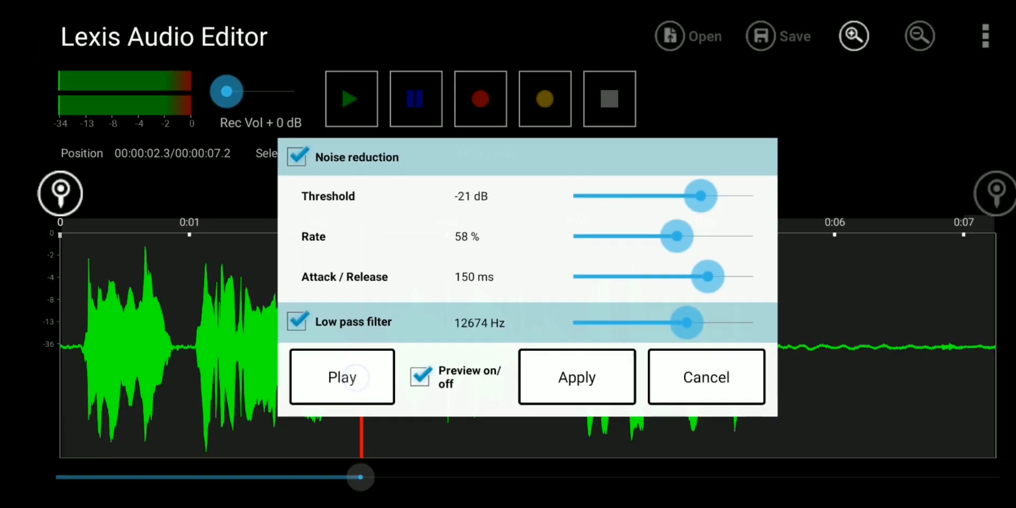
left_click(342, 377)
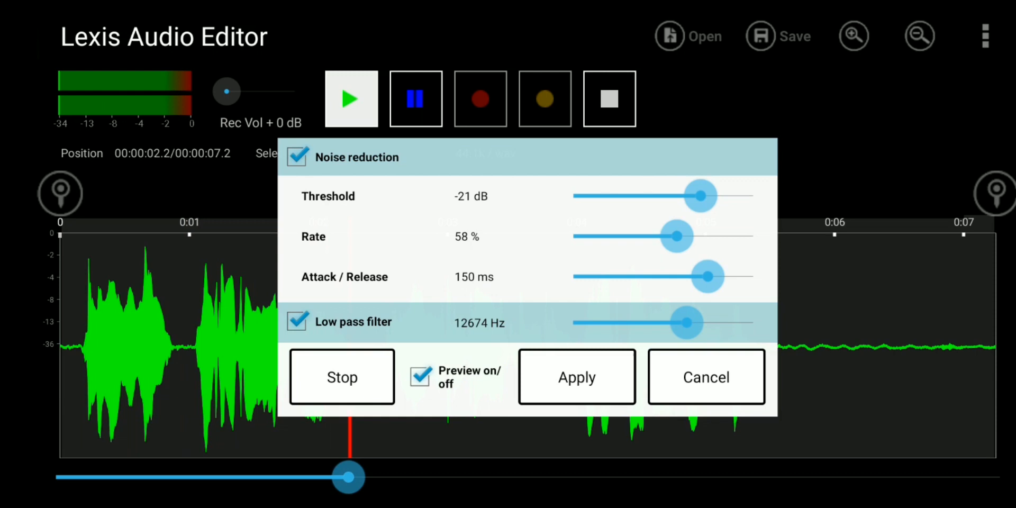
left_click(576, 378)
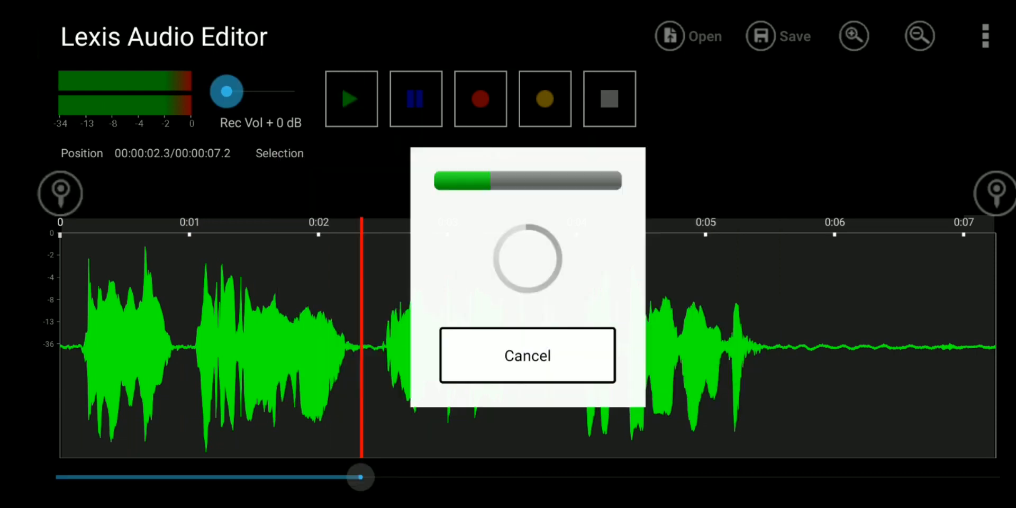
left_click(527, 355)
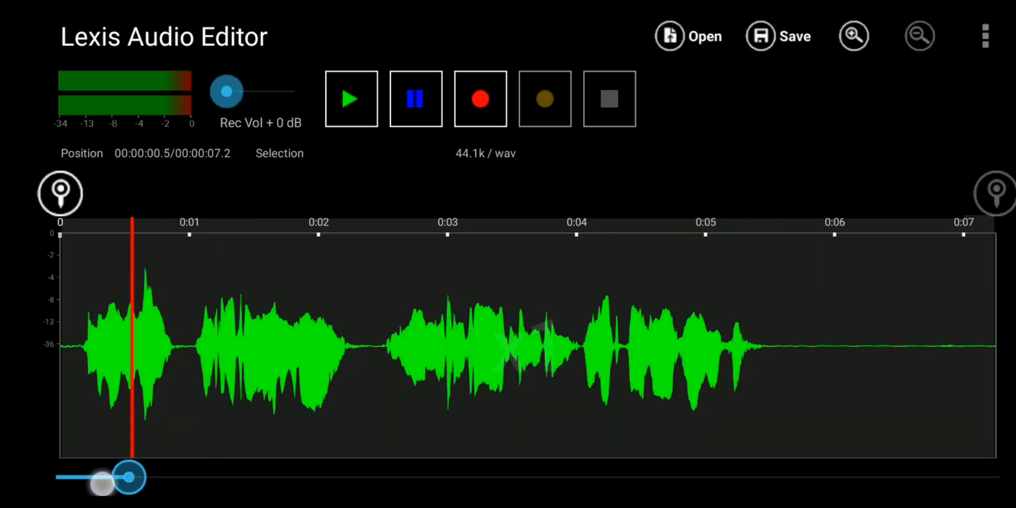
- Play back the noise-reduced clip to check the cleaned-up voice
left_click(351, 99)
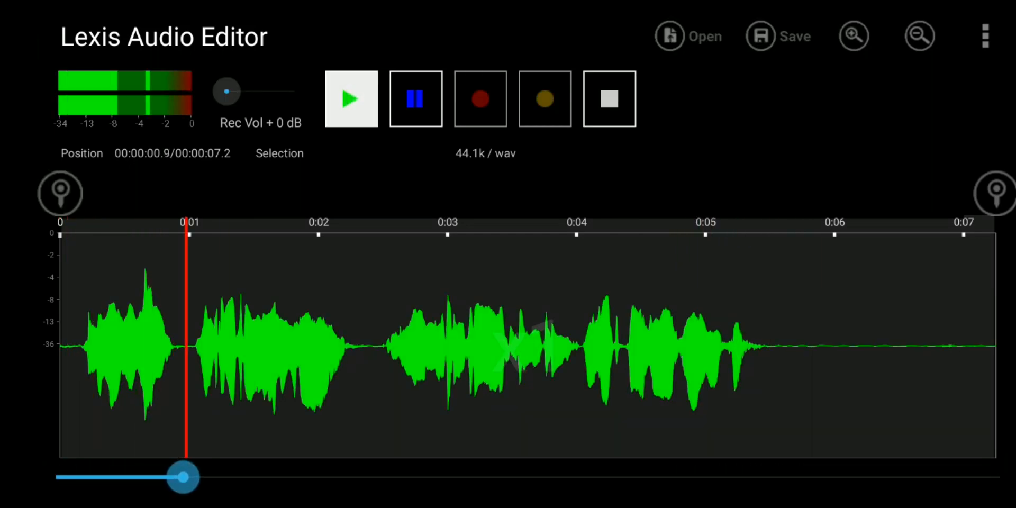
left_click_drag(183, 477, 455, 478)
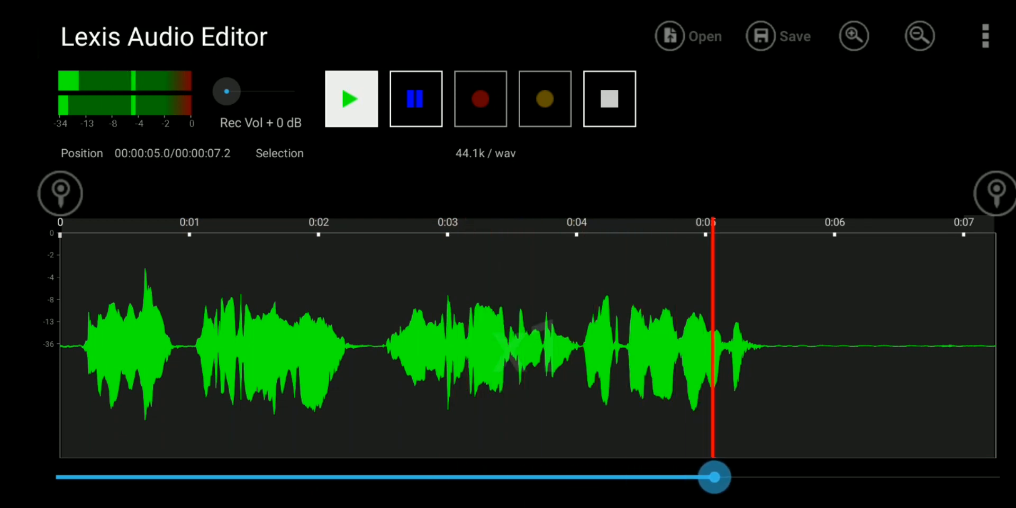
left_click(985, 36)
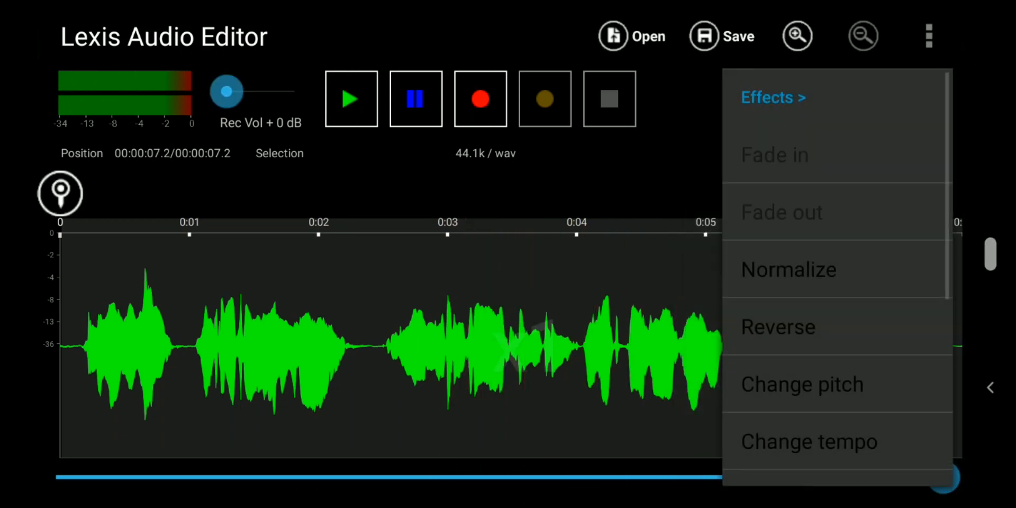
- Apply an Equalizer / Amplifier curve to the 7.2-second clip to boost the voice
scroll("down", 3)
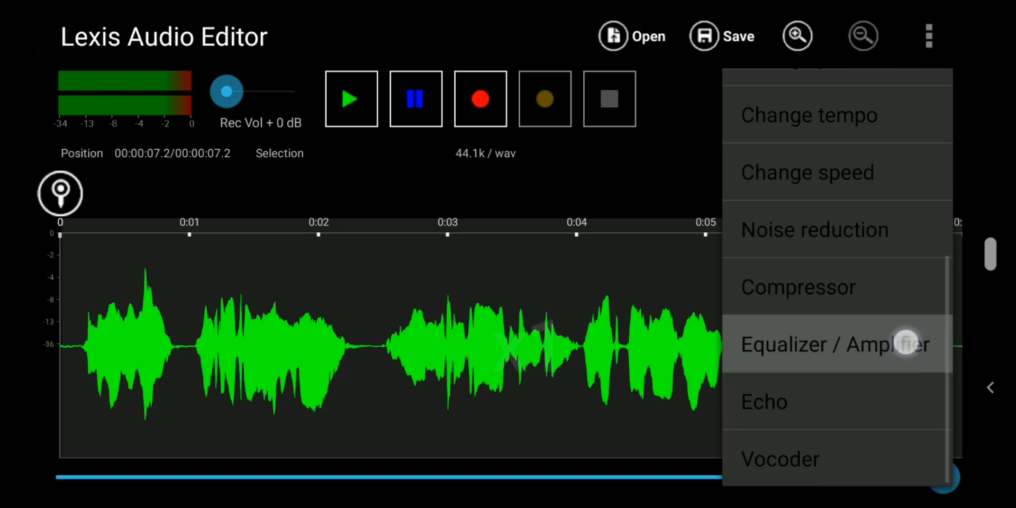
left_click(835, 344)
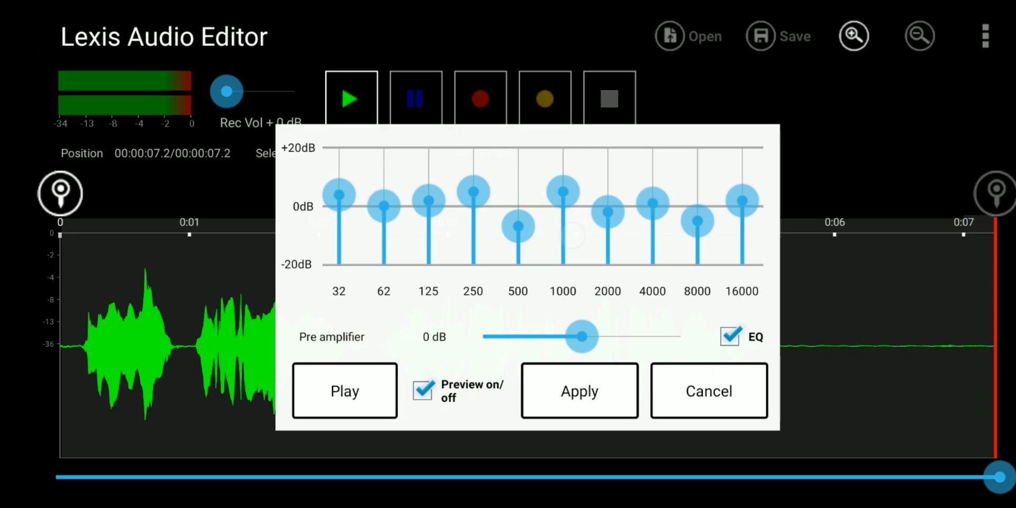
left_click(578, 390)
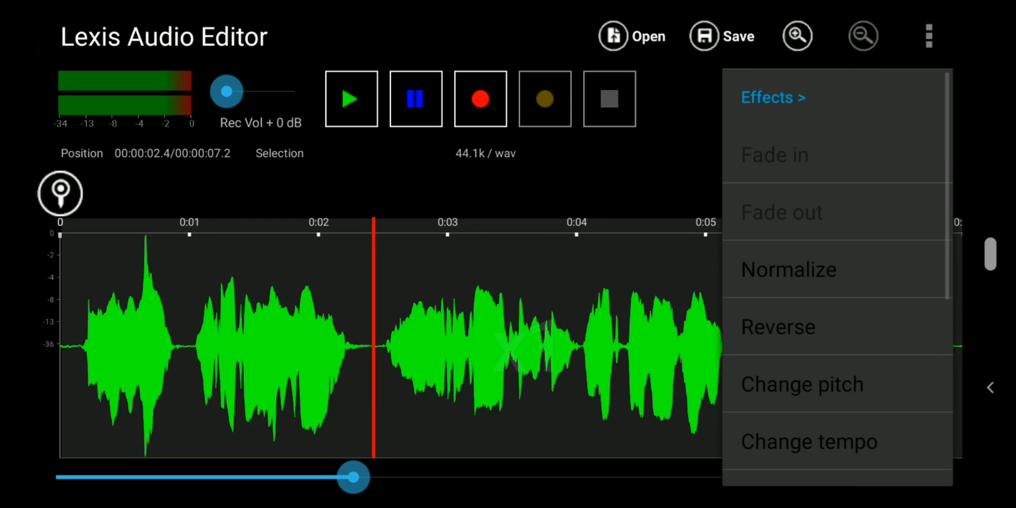
- Apply the Compressor effect to the entire 7.2-second clip
scroll("down", 3)
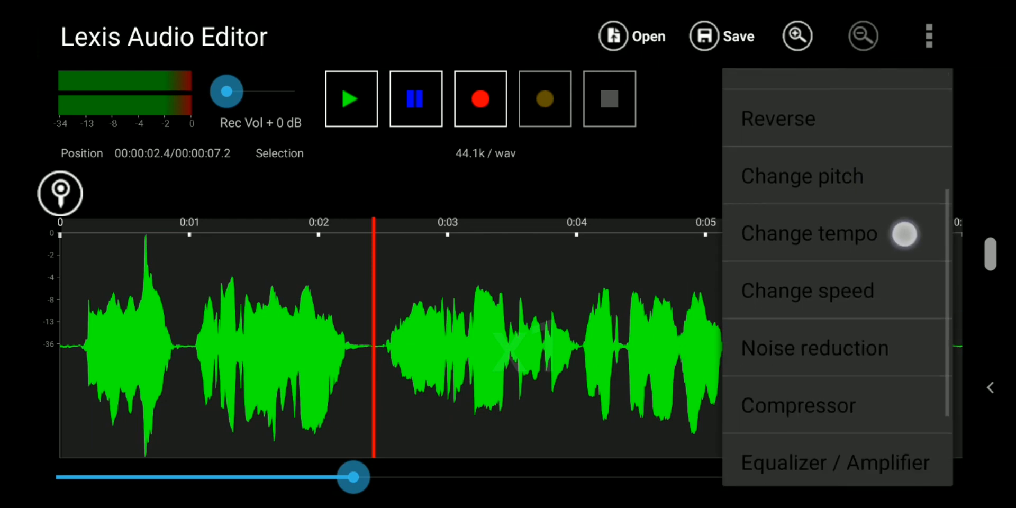
left_click(797, 405)
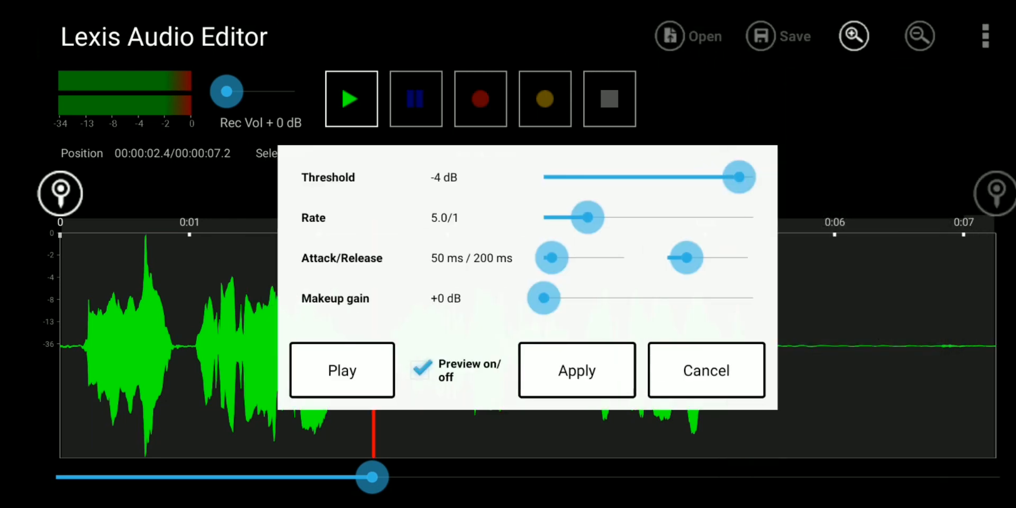
left_click(575, 370)
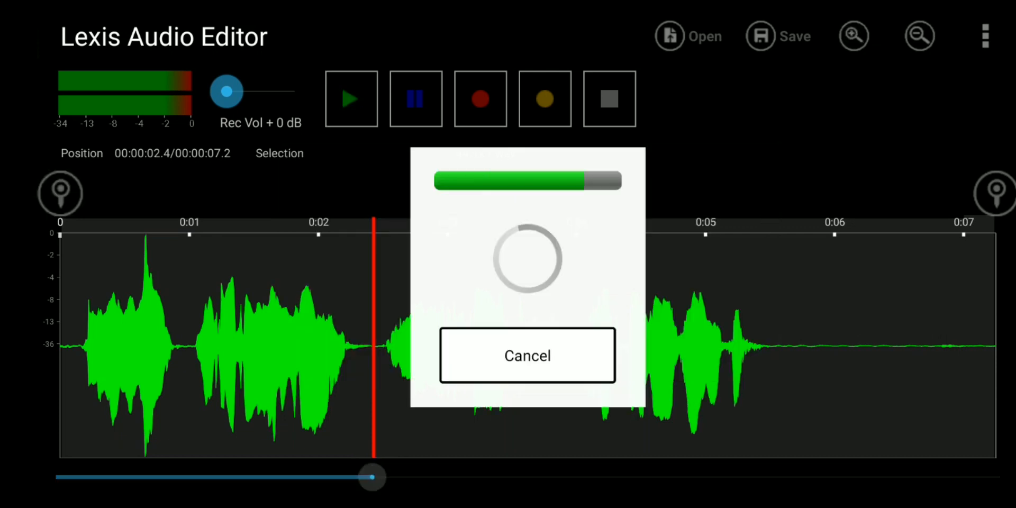
left_click(985, 35)
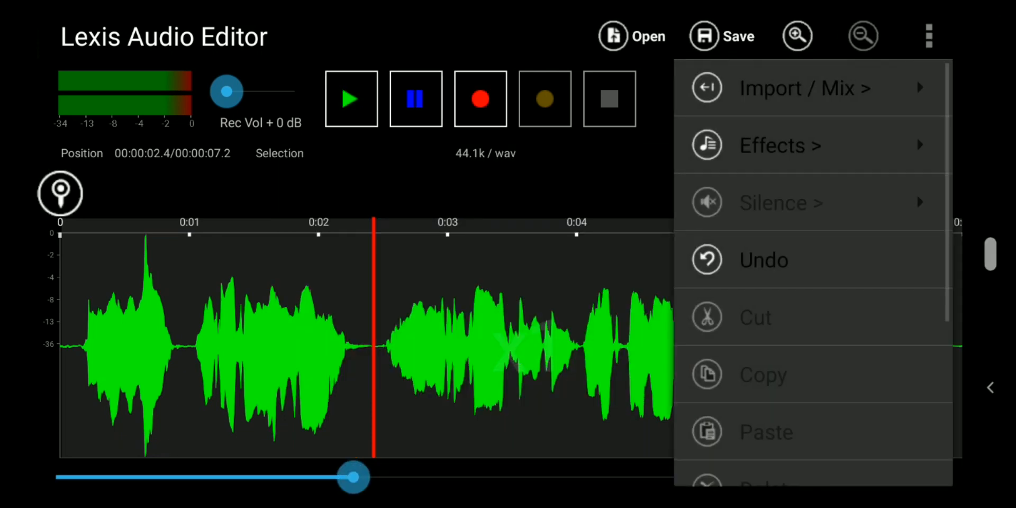
left_click(780, 145)
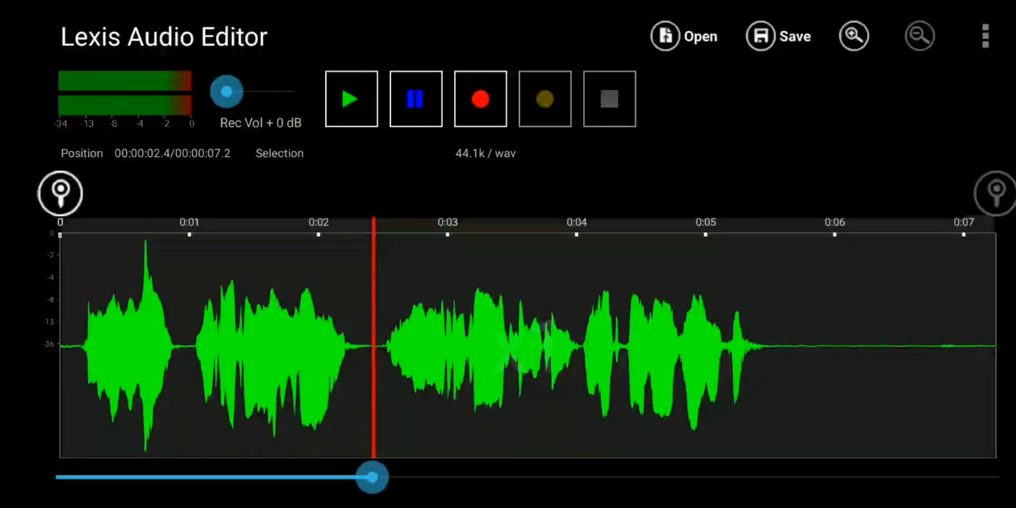
- Save the edited clip with the output format changed from .m4a to .wav
left_click(777, 36)
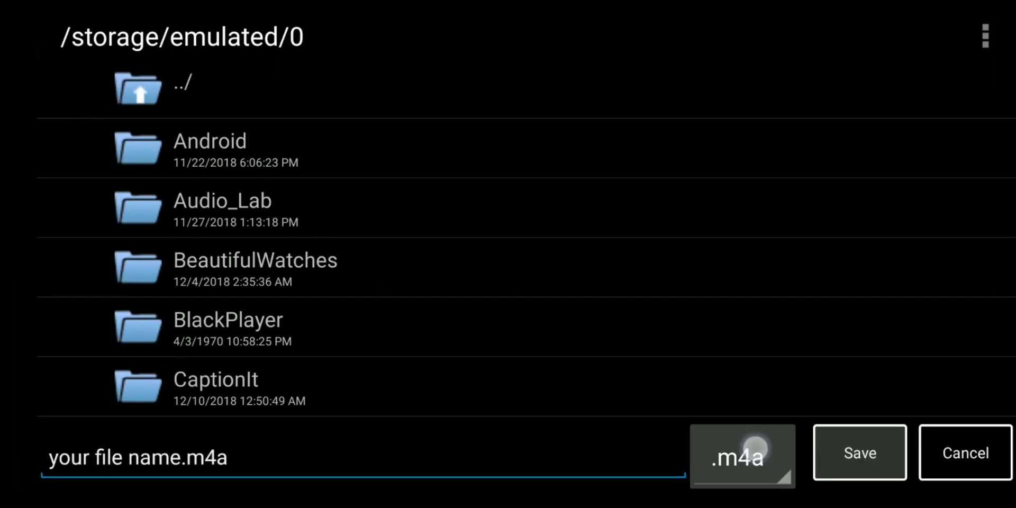
left_click(742, 455)
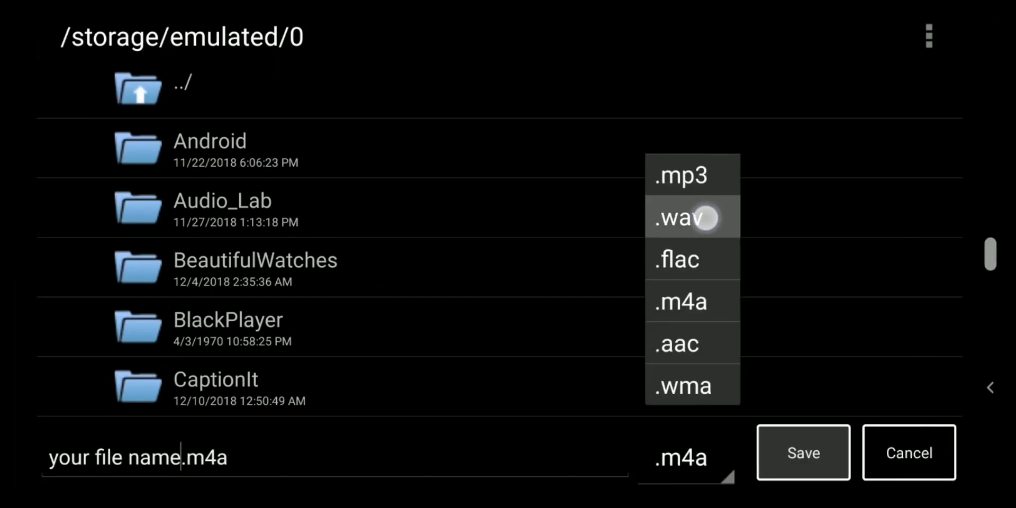
left_click(680, 217)
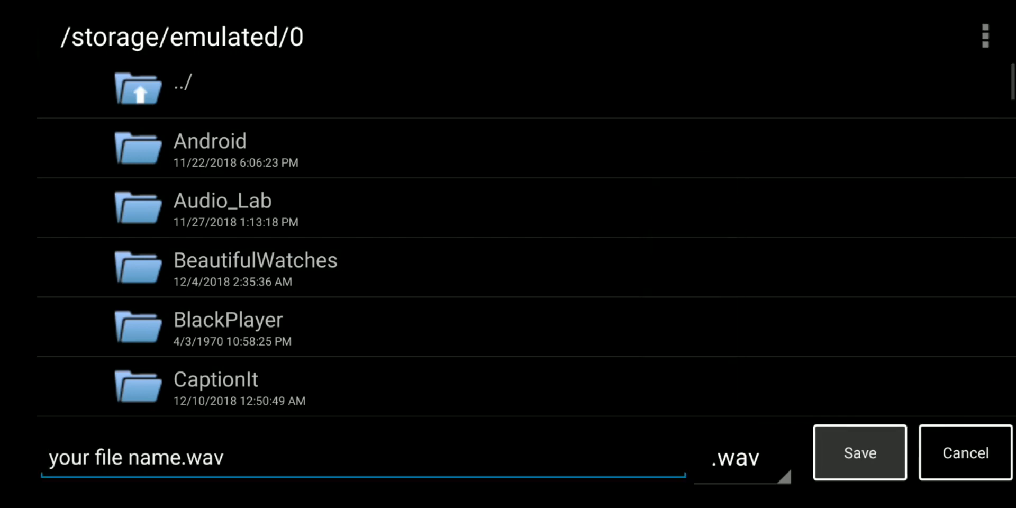
left_click(733, 457)
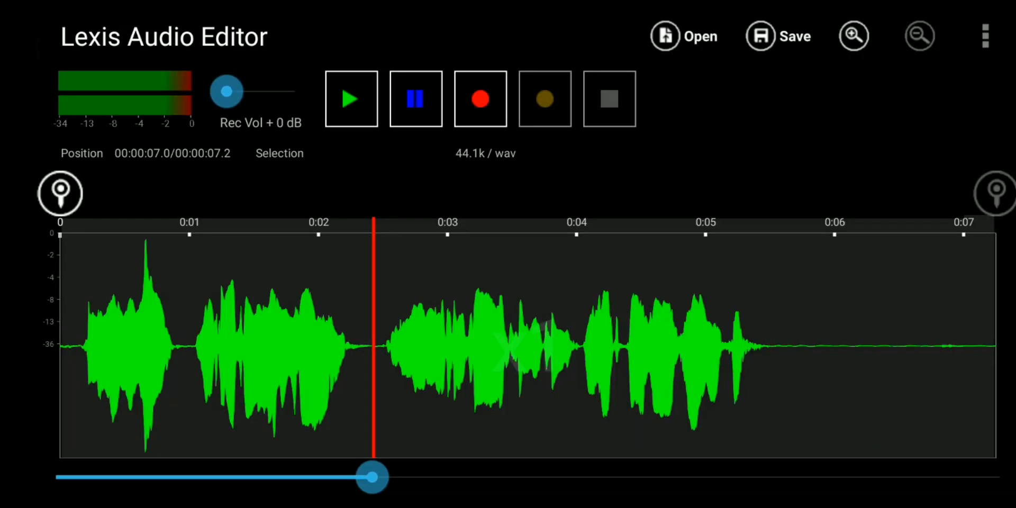
- Rewind the 14.3-second recording to 0 and play it back
left_click_drag(371, 478, 58, 477)
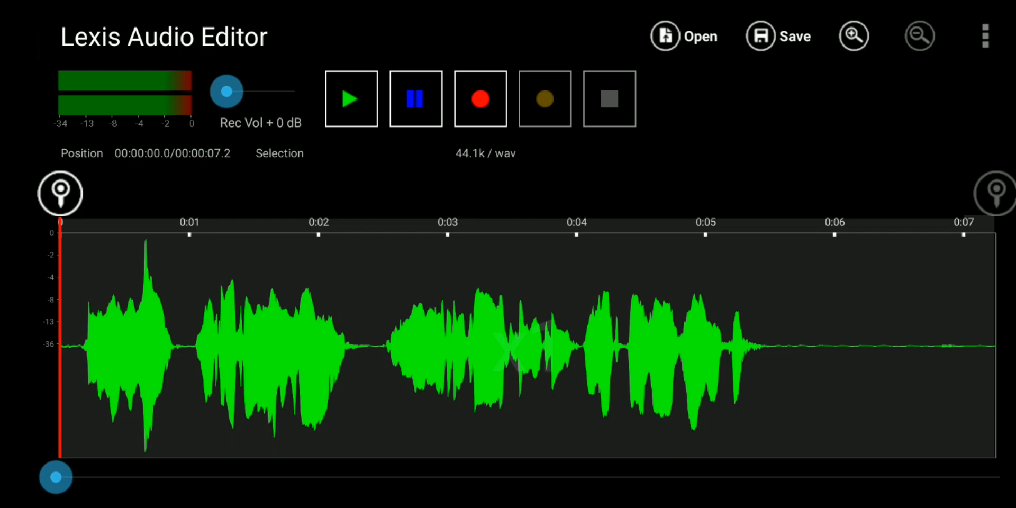
left_click(350, 98)
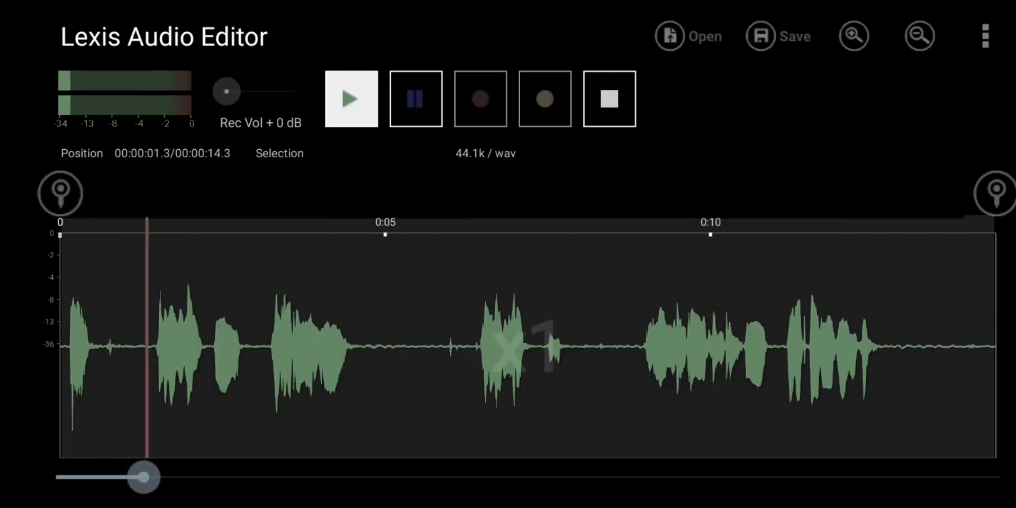
left_click(350, 99)
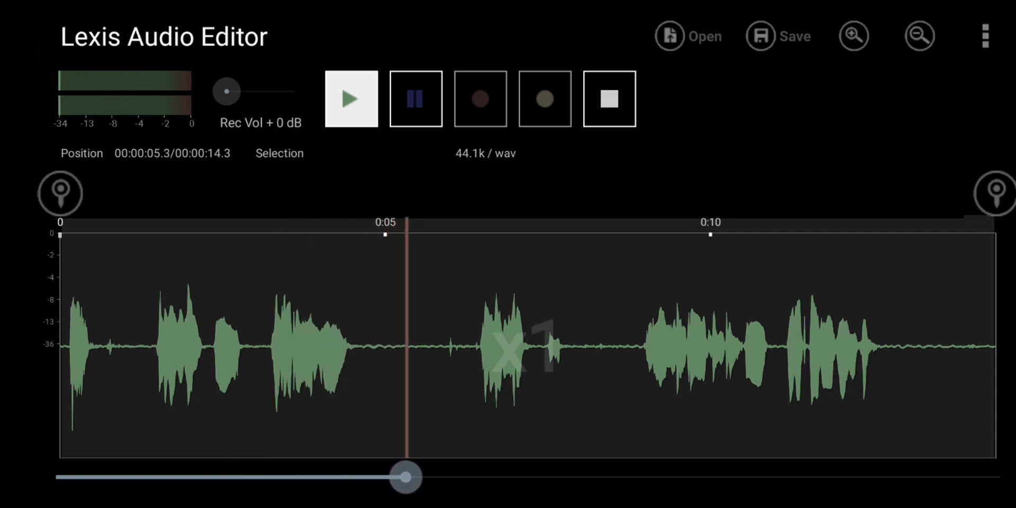
left_click(350, 99)
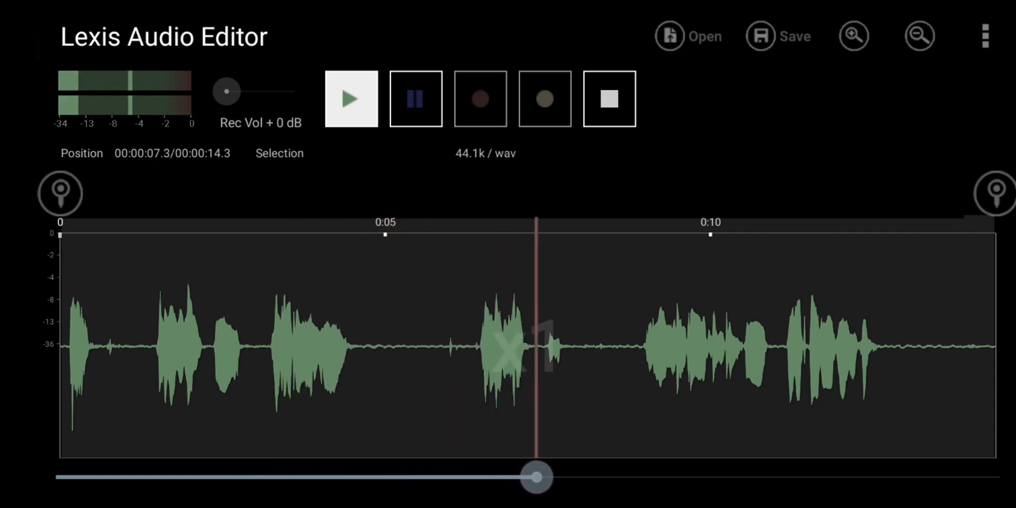